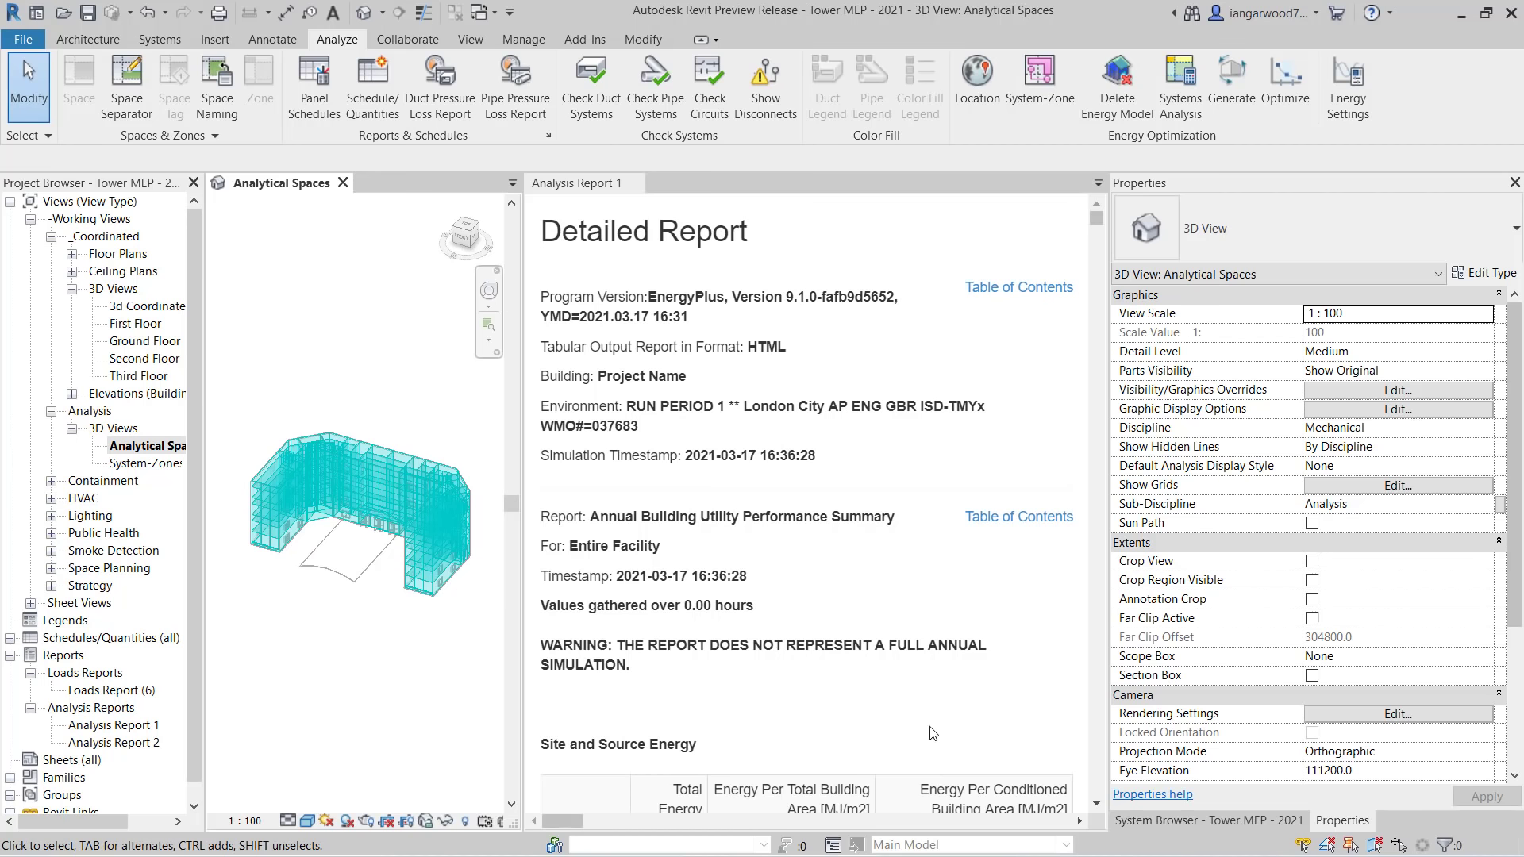
pyautogui.moveTo(1177, 156)
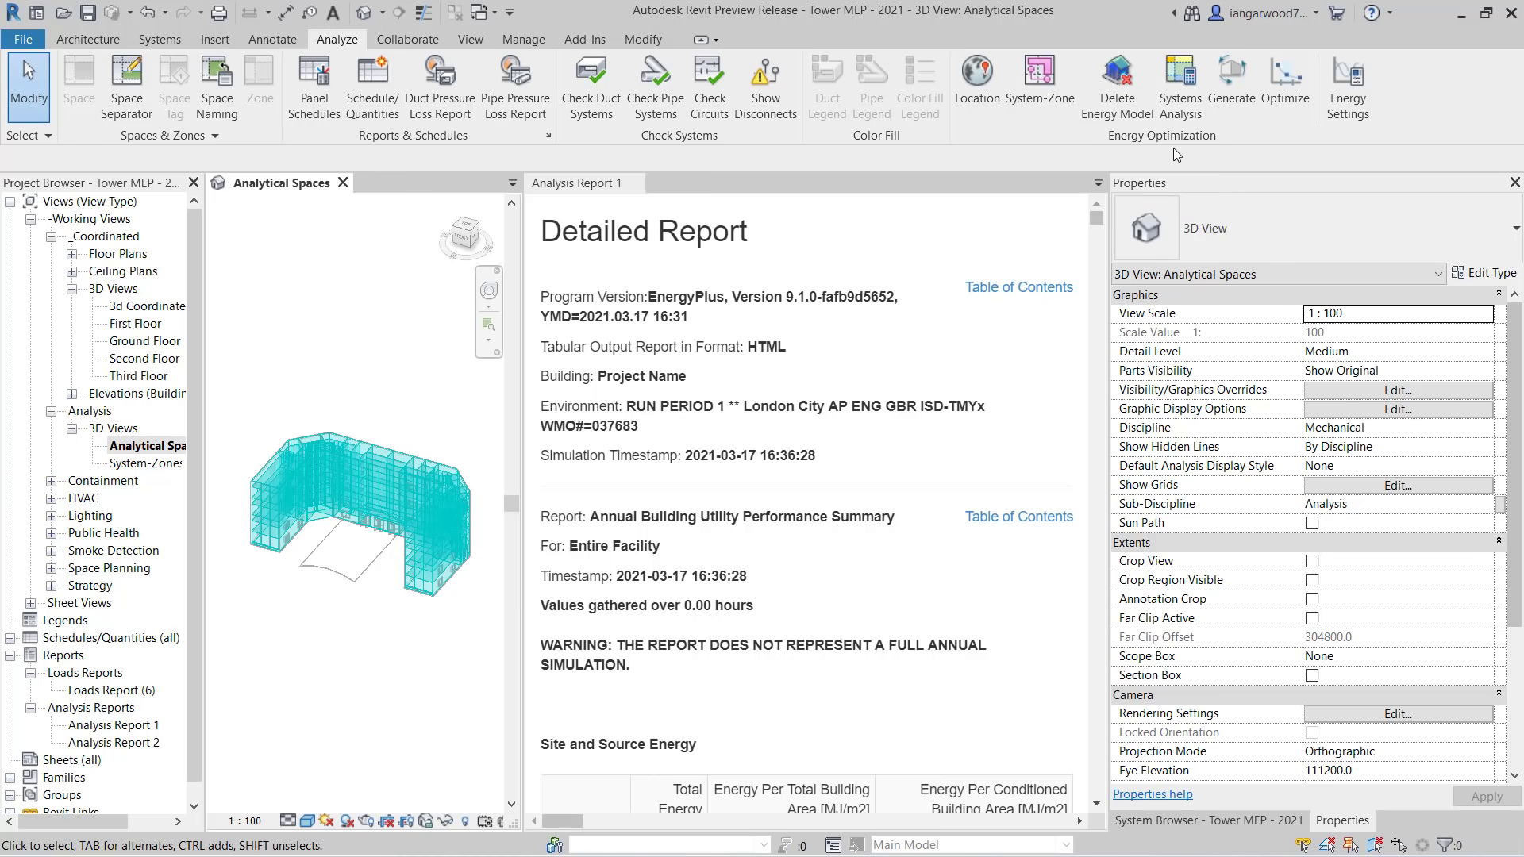
pyautogui.moveTo(1180, 78)
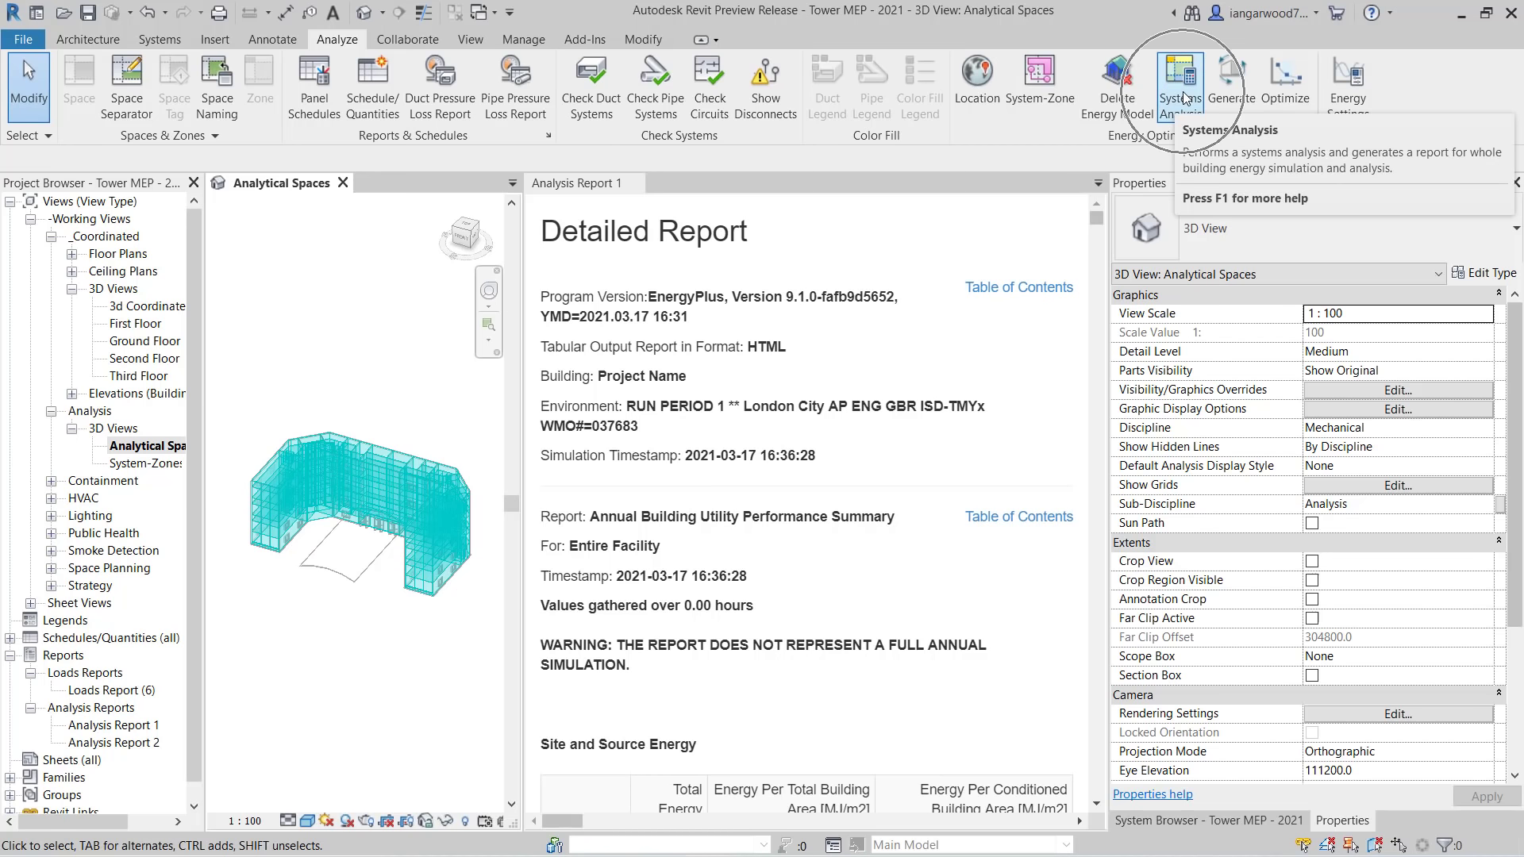
pyautogui.moveTo(610, 477)
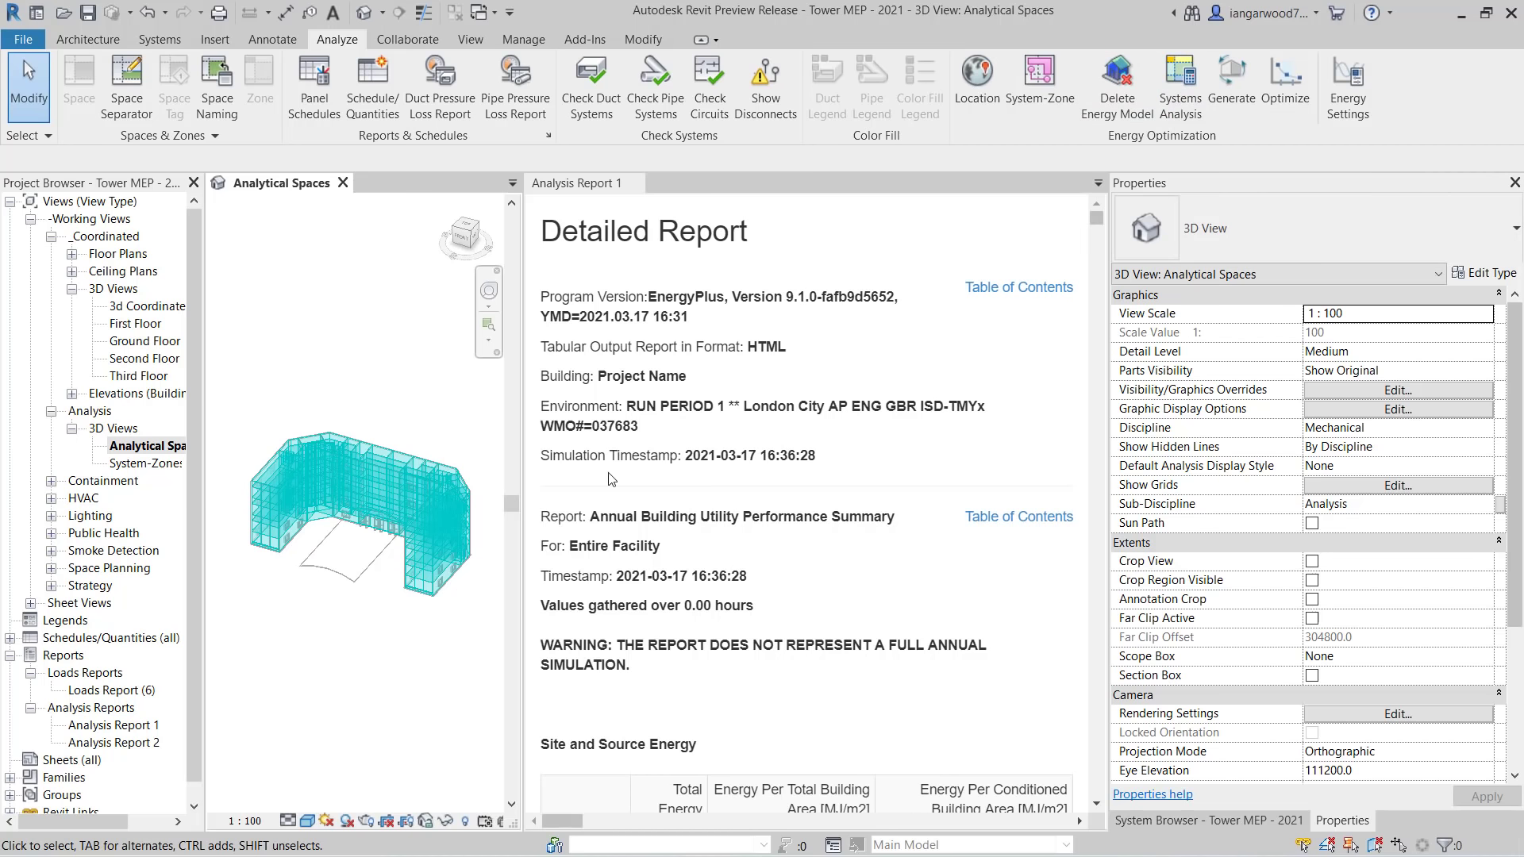
pyautogui.moveTo(279, 525)
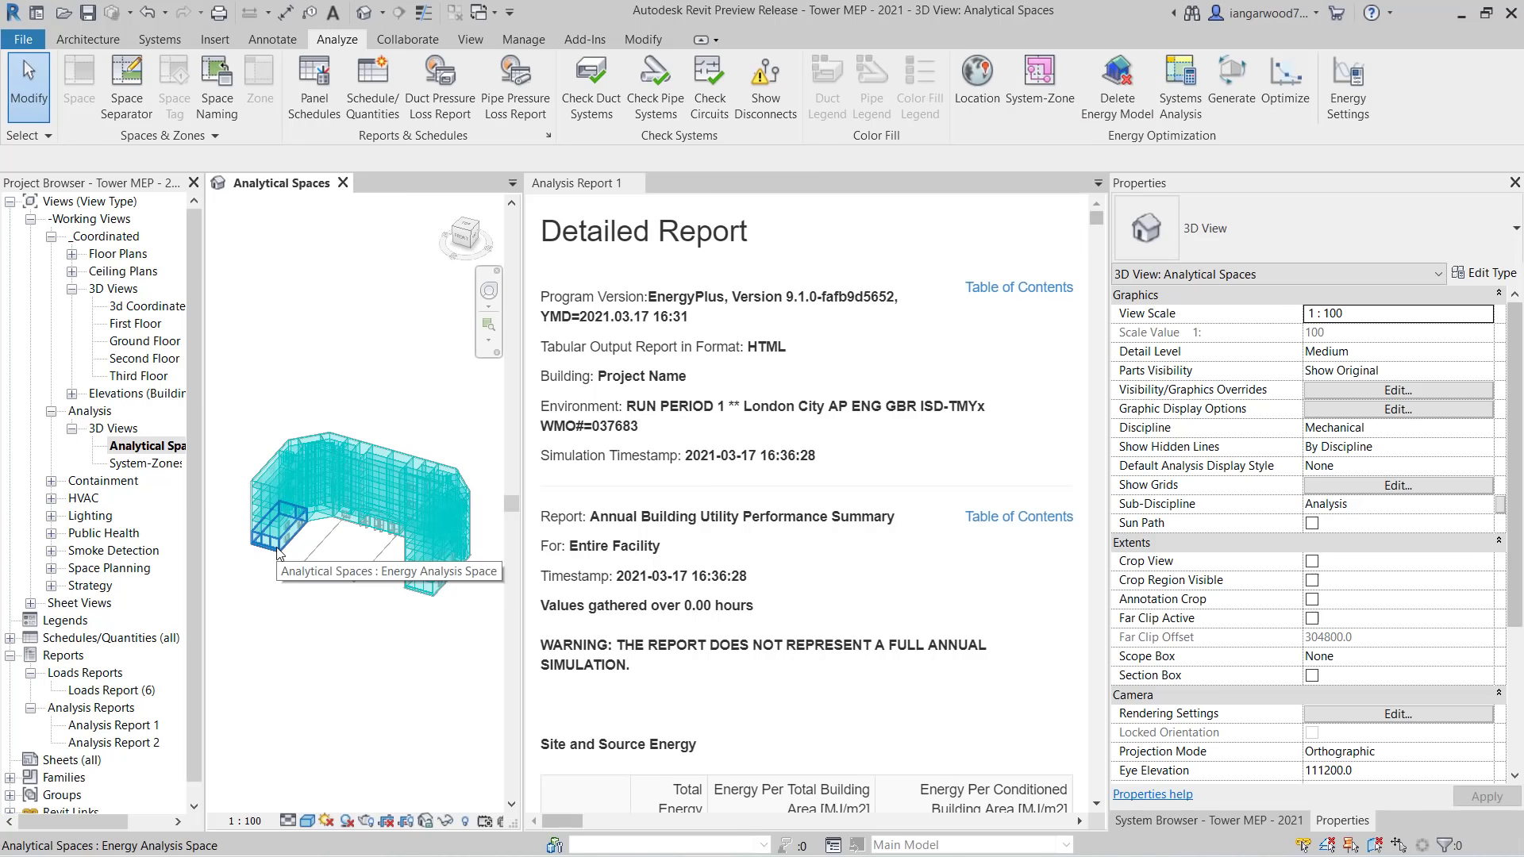
# - Show the Analytical Systems list with CDW, CHW, LPHW, AHU and Unconditioned
pyautogui.click(276, 526)
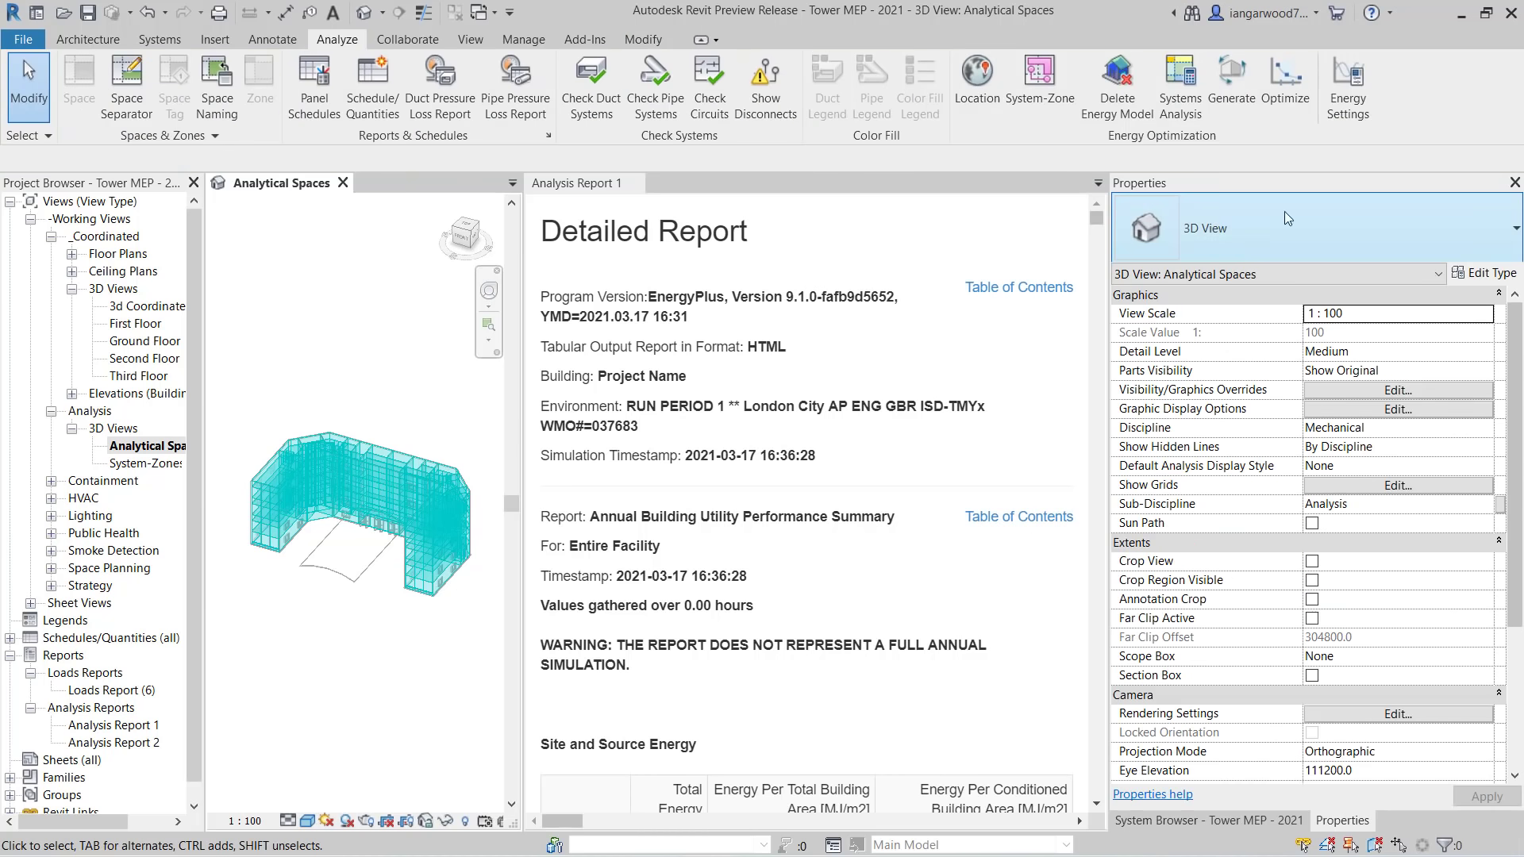
pyautogui.moveTo(1348, 83)
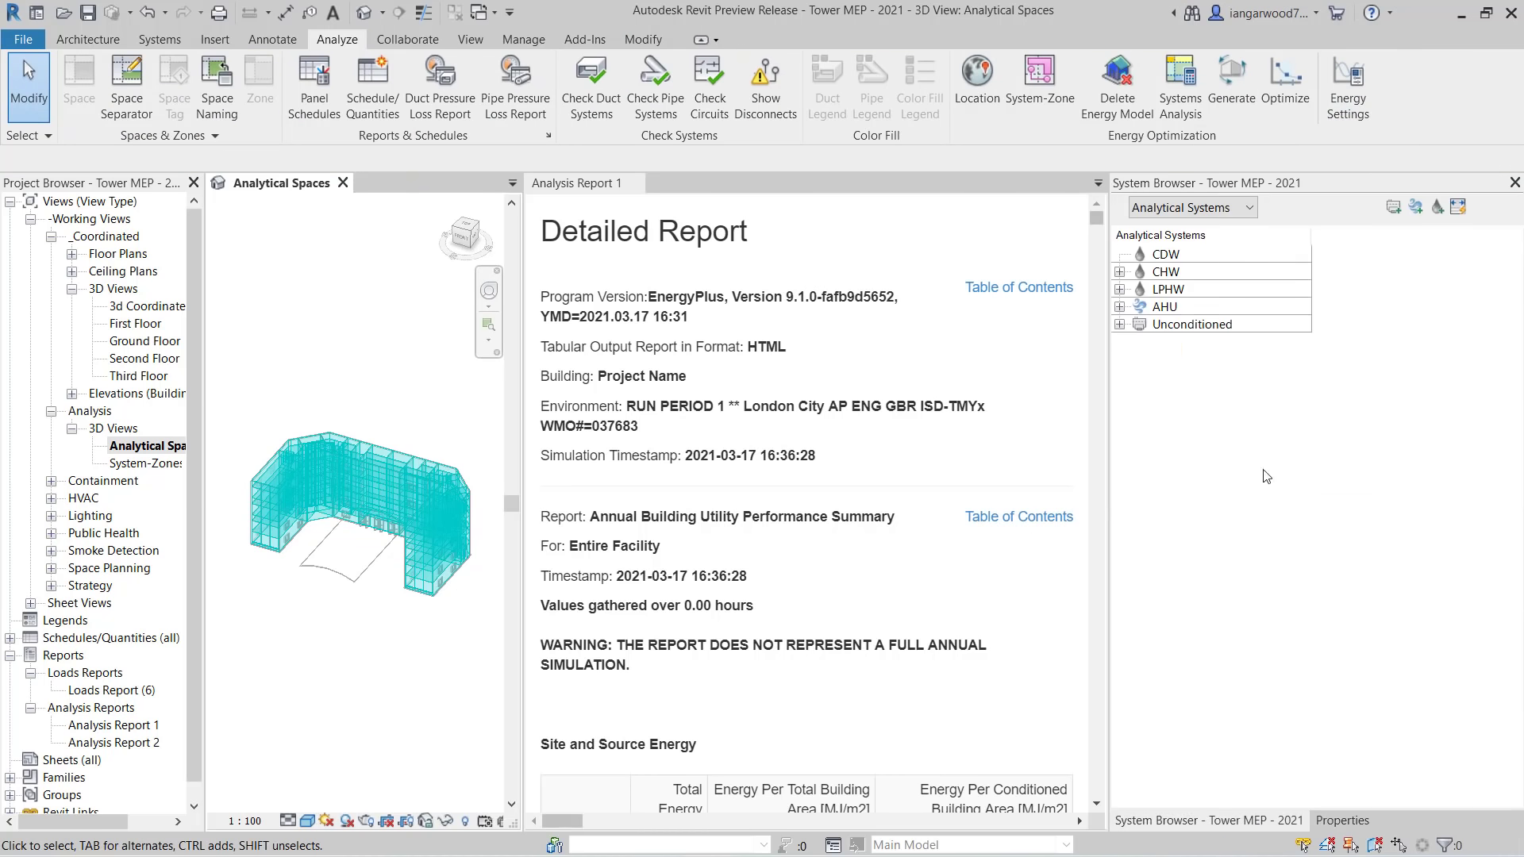
# - Jump to Analysis Report 1's table of contents, making it the active view
pyautogui.click(1165, 306)
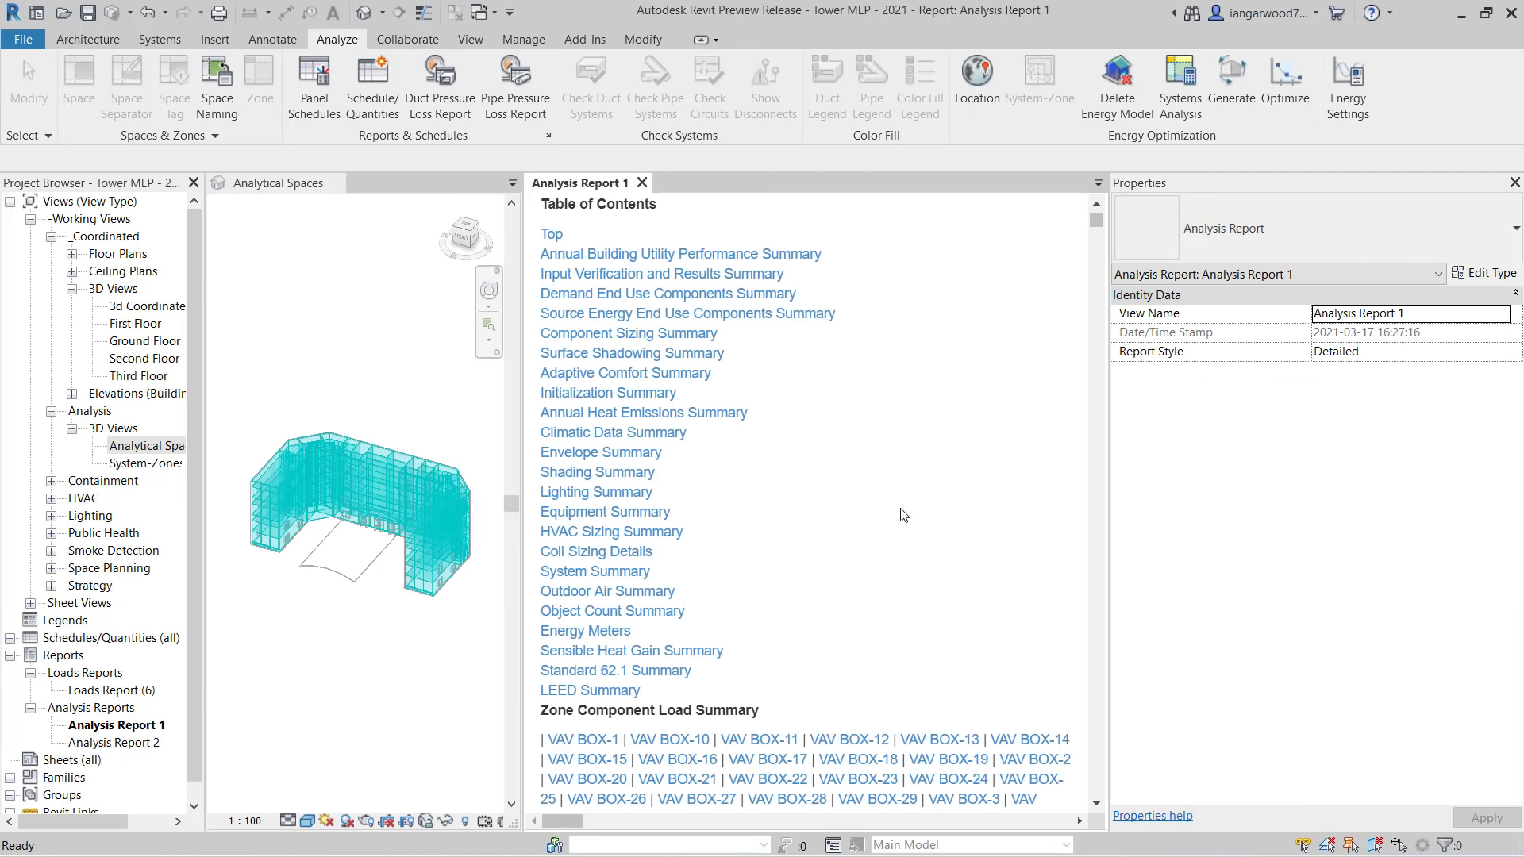
pyautogui.moveTo(688, 532)
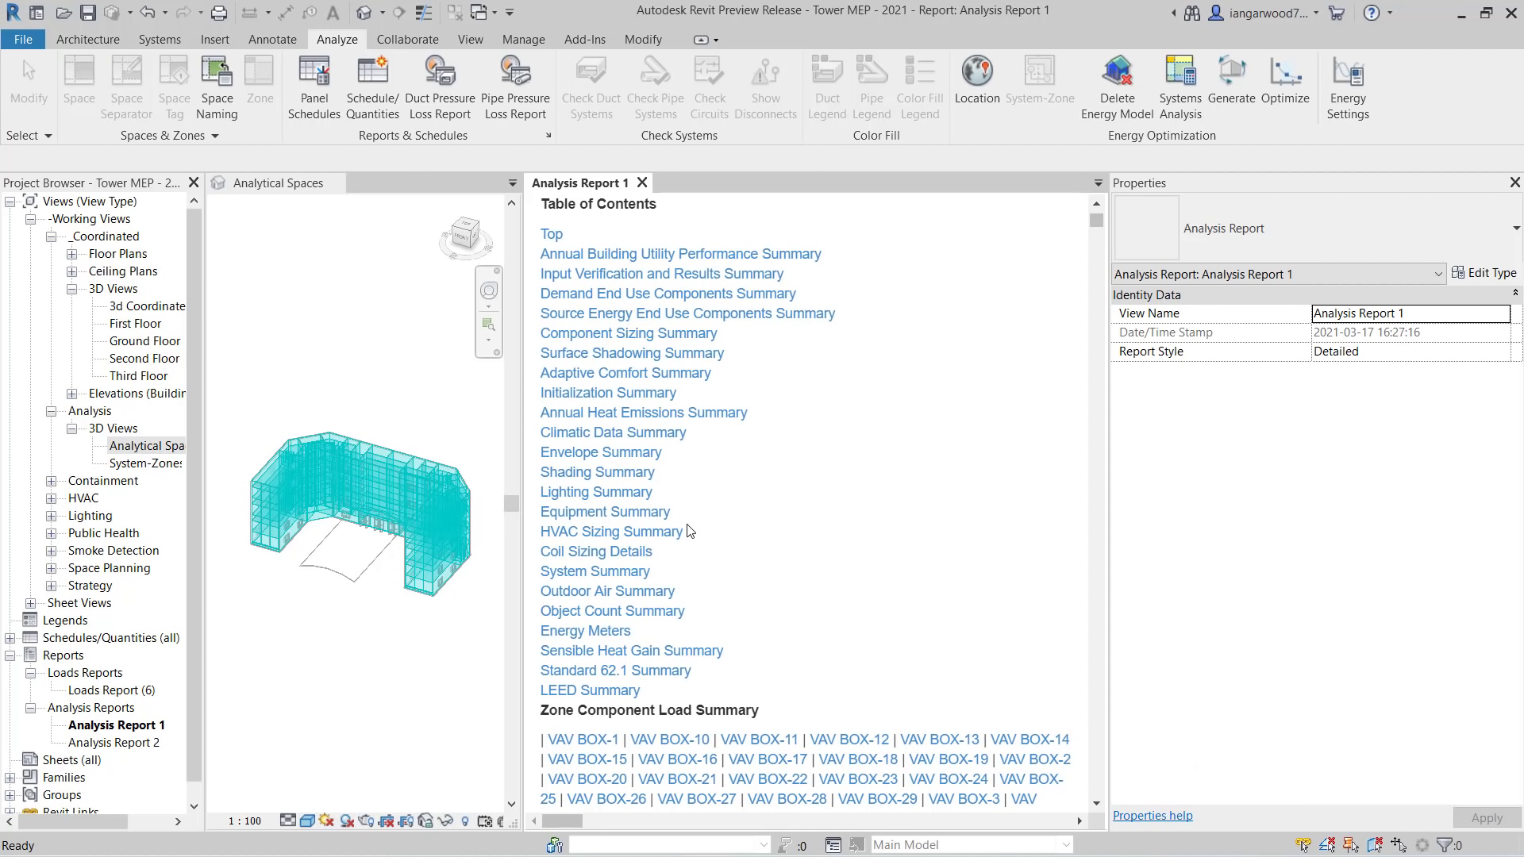
pyautogui.moveTo(667, 557)
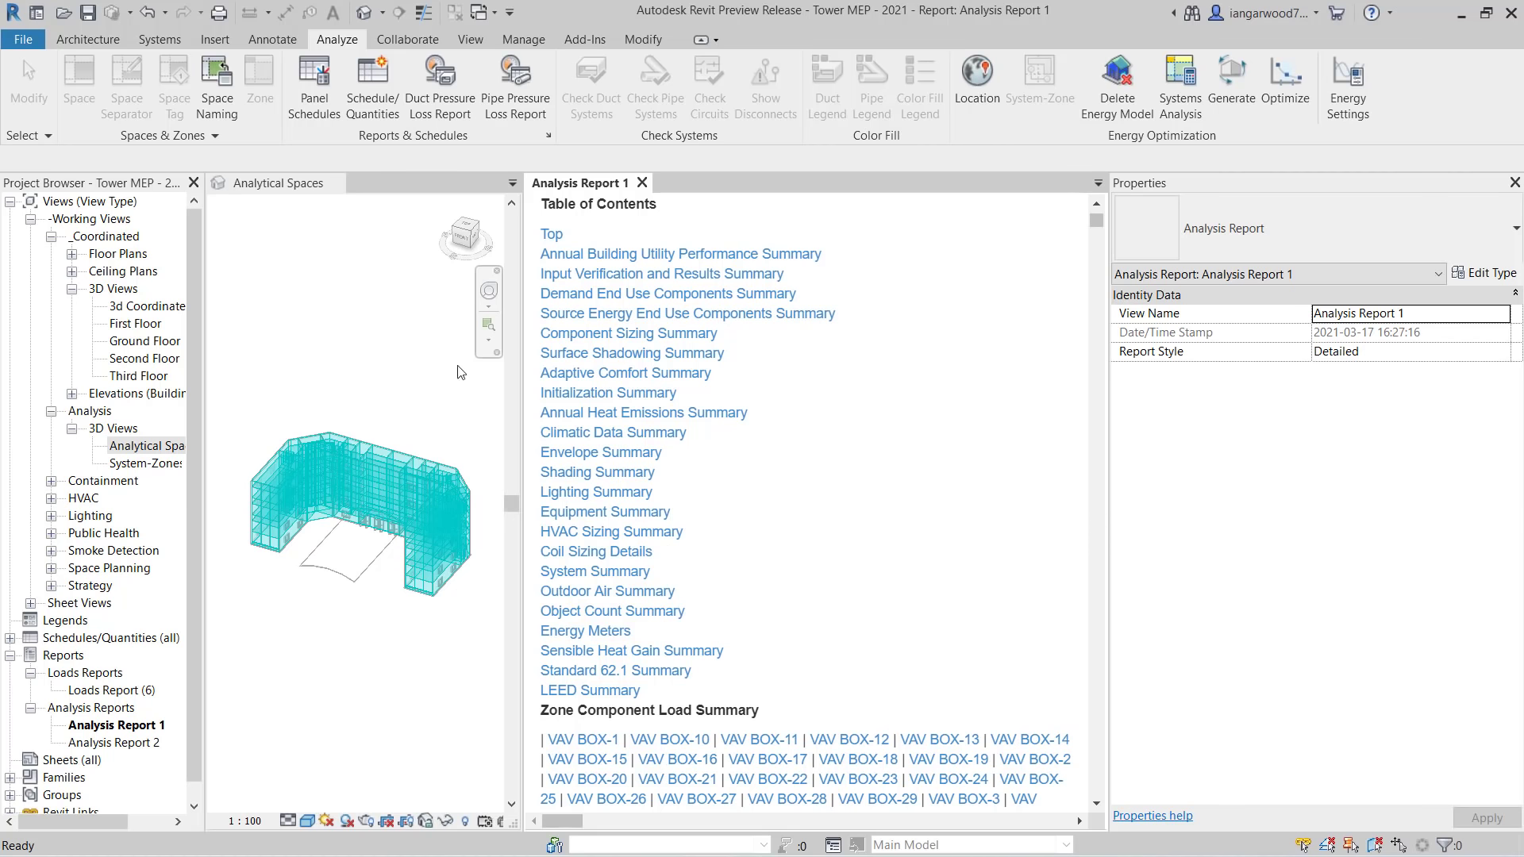
# - Close the Analytical Spaces 3D view so Analysis Report 1 fills the drawing area
pyautogui.click(282, 182)
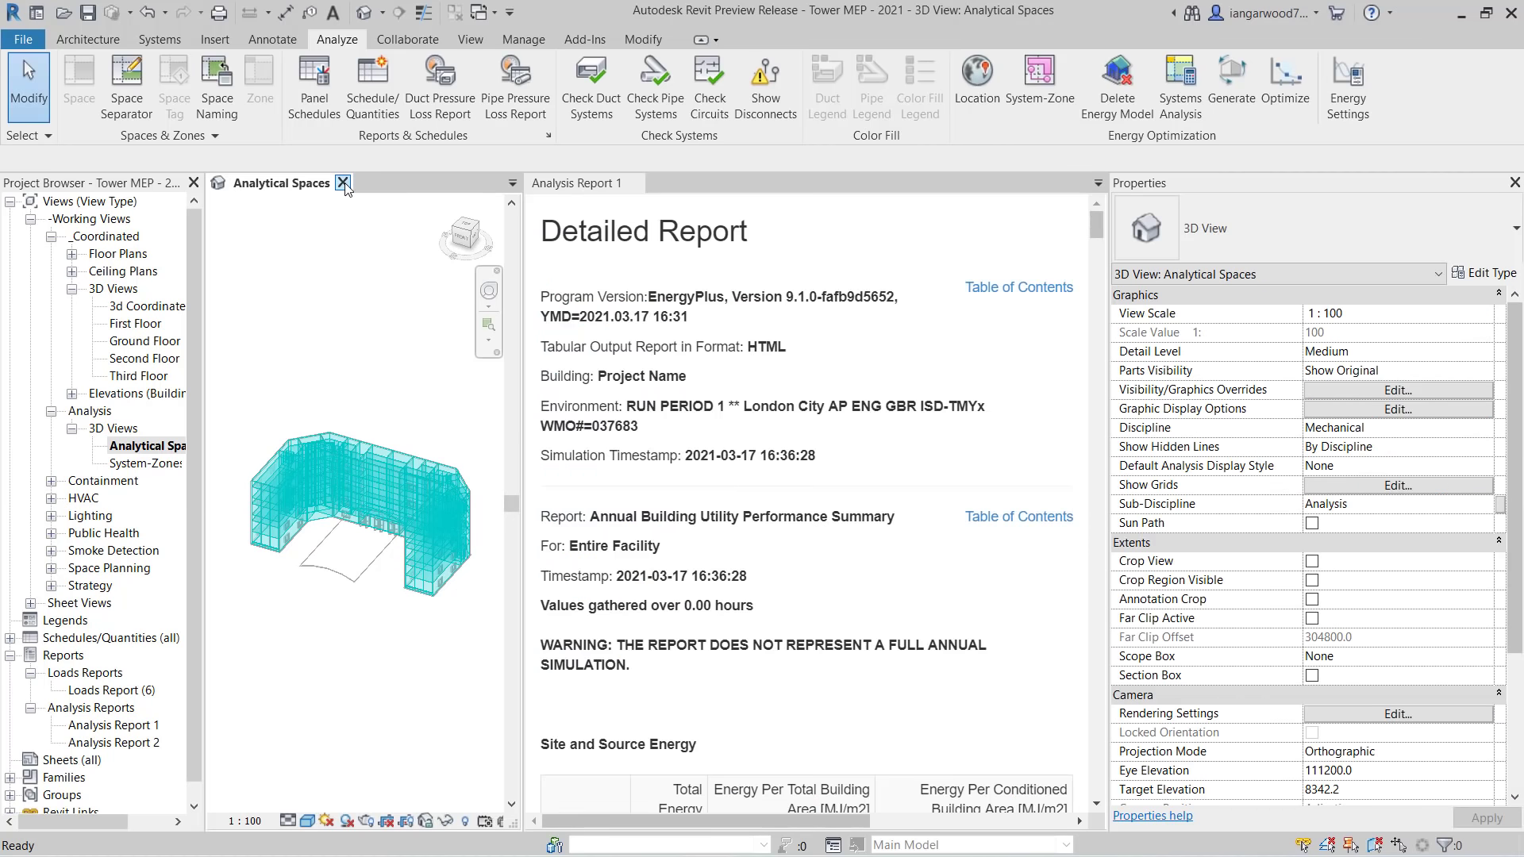
pyautogui.click(343, 183)
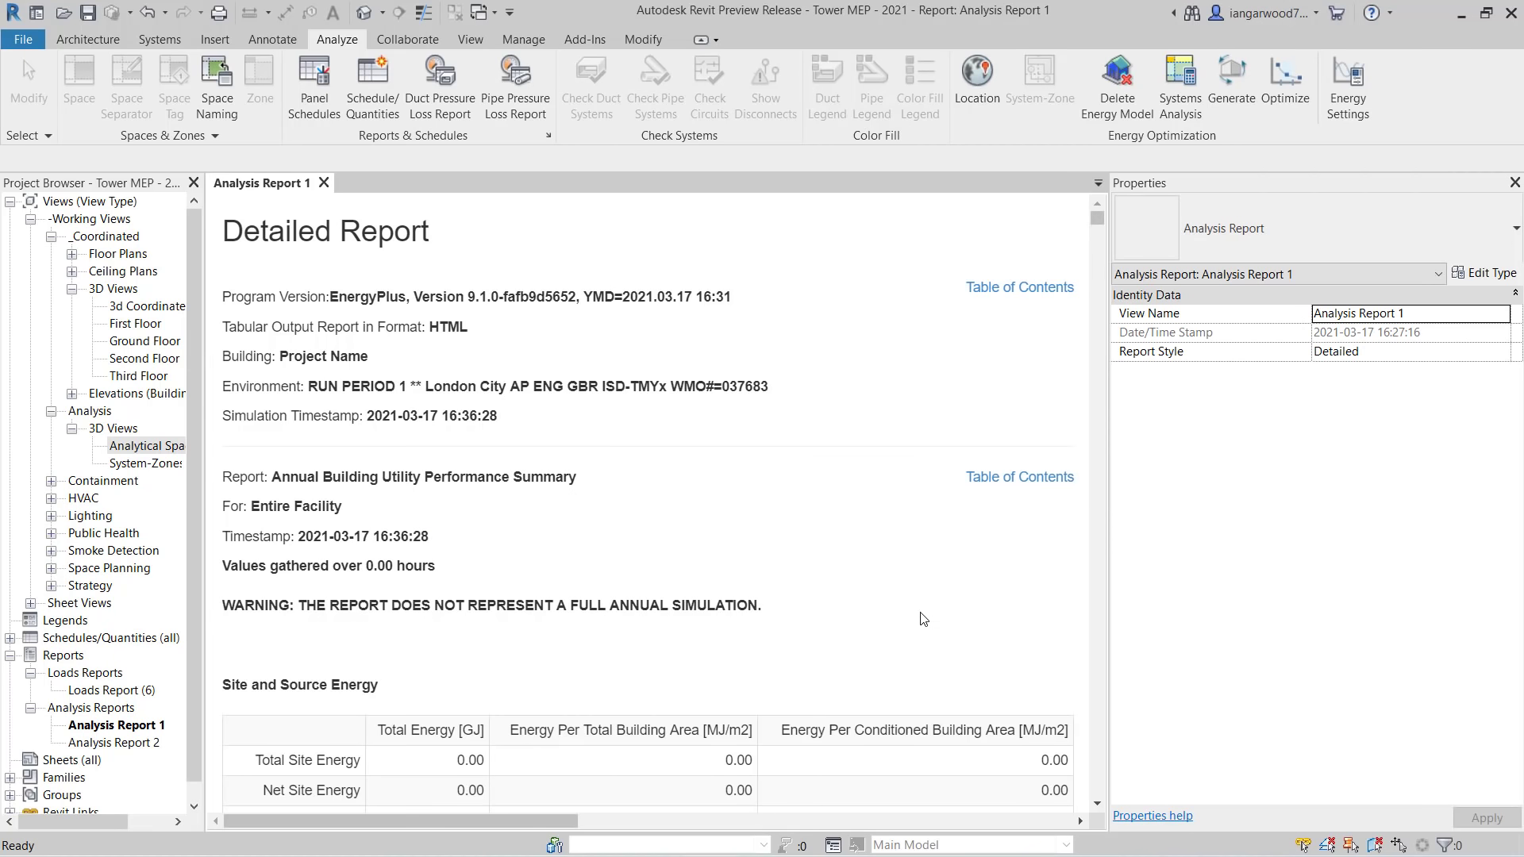
pyautogui.moveTo(930, 621)
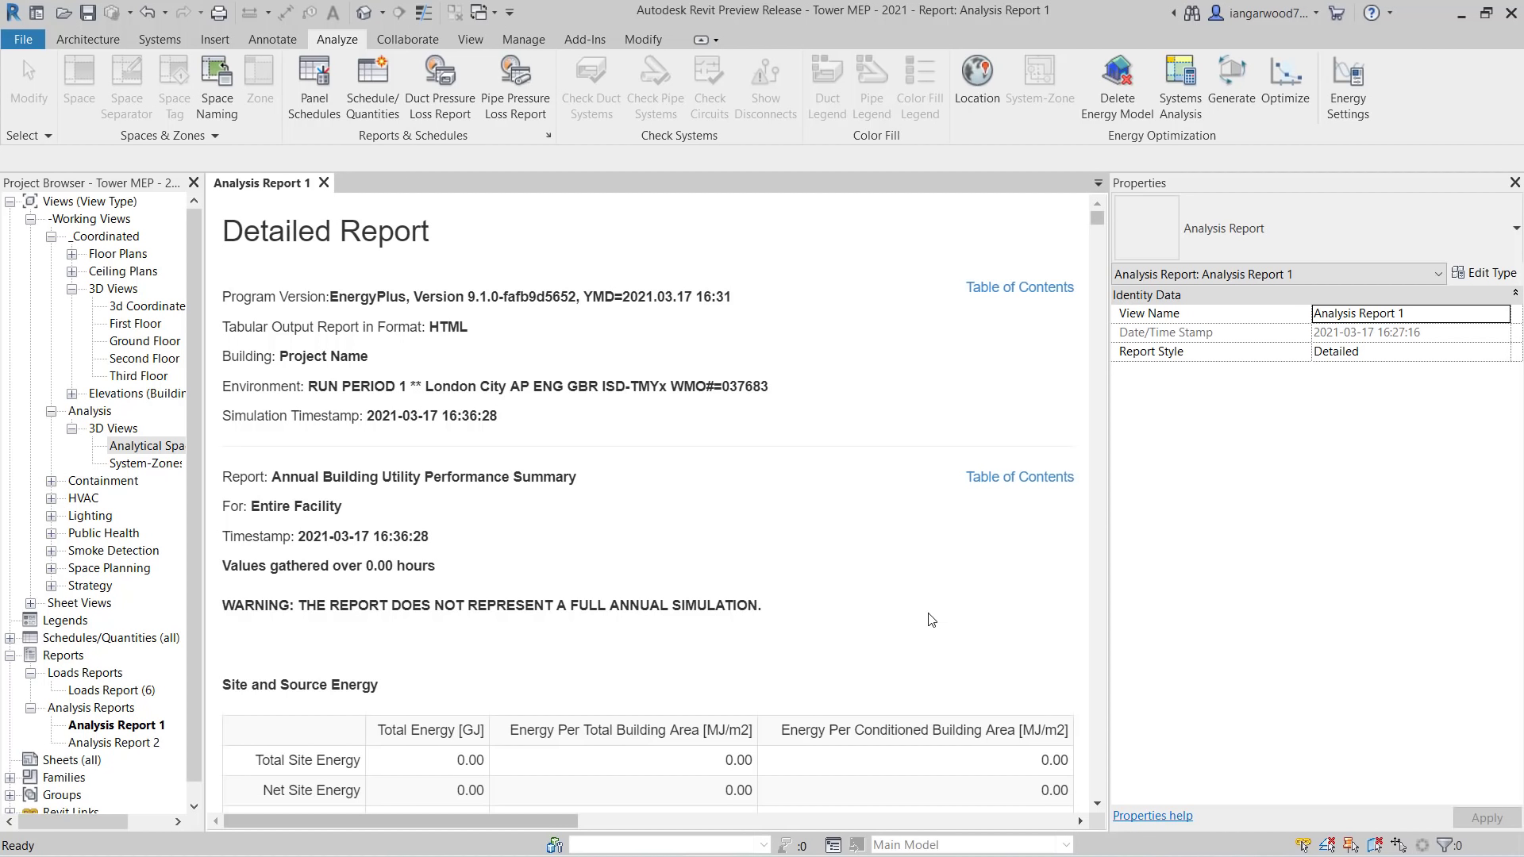
pyautogui.moveTo(1300, 600)
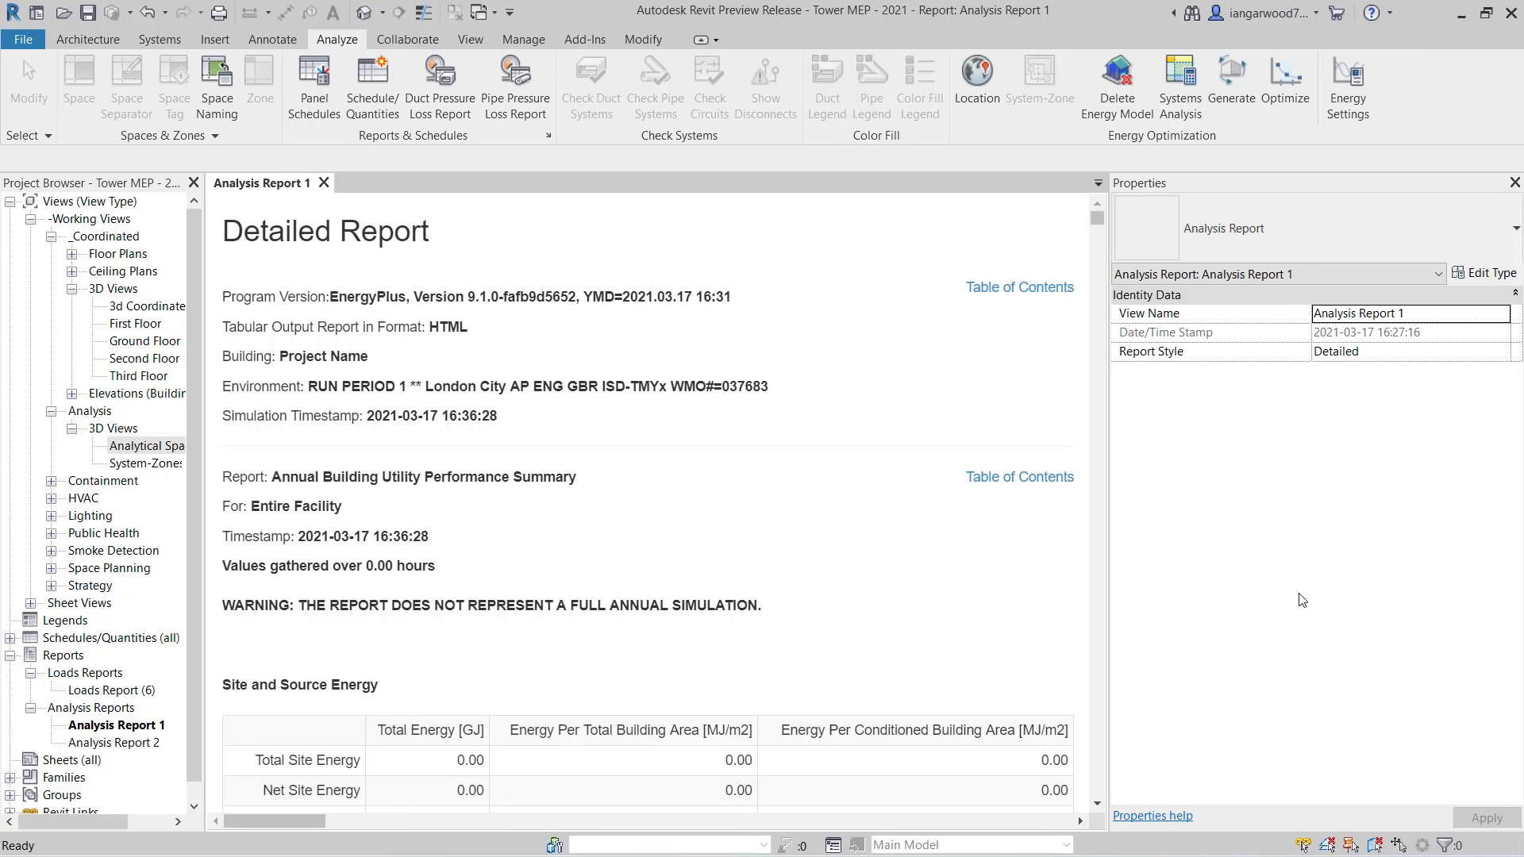
pyautogui.moveTo(1452, 430)
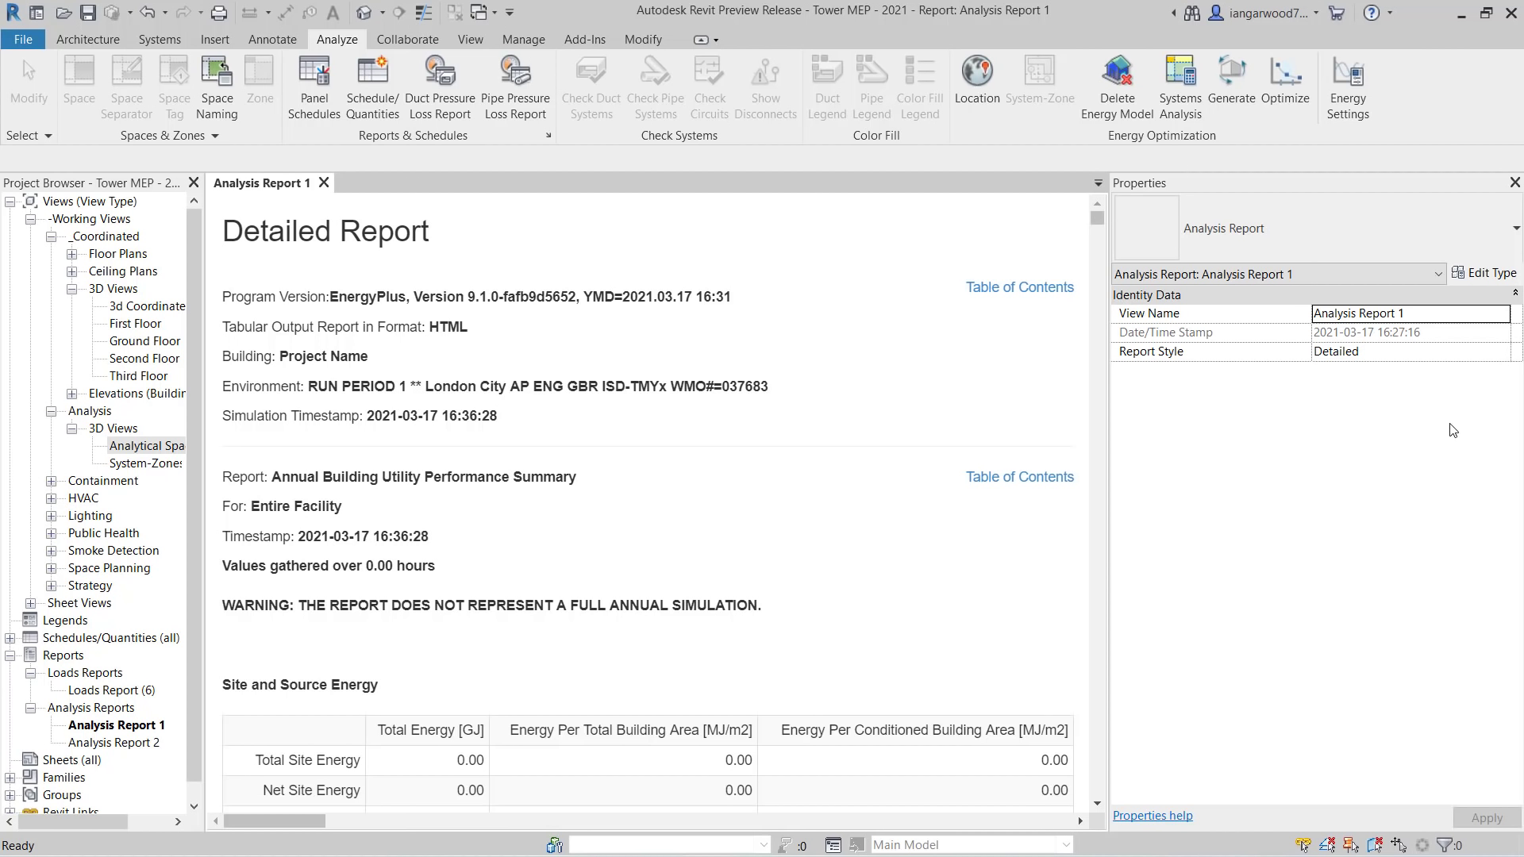
# - Change Report Style from Detailed to Loads, showing the VAV Box-5 zone load summary
pyautogui.click(1505, 351)
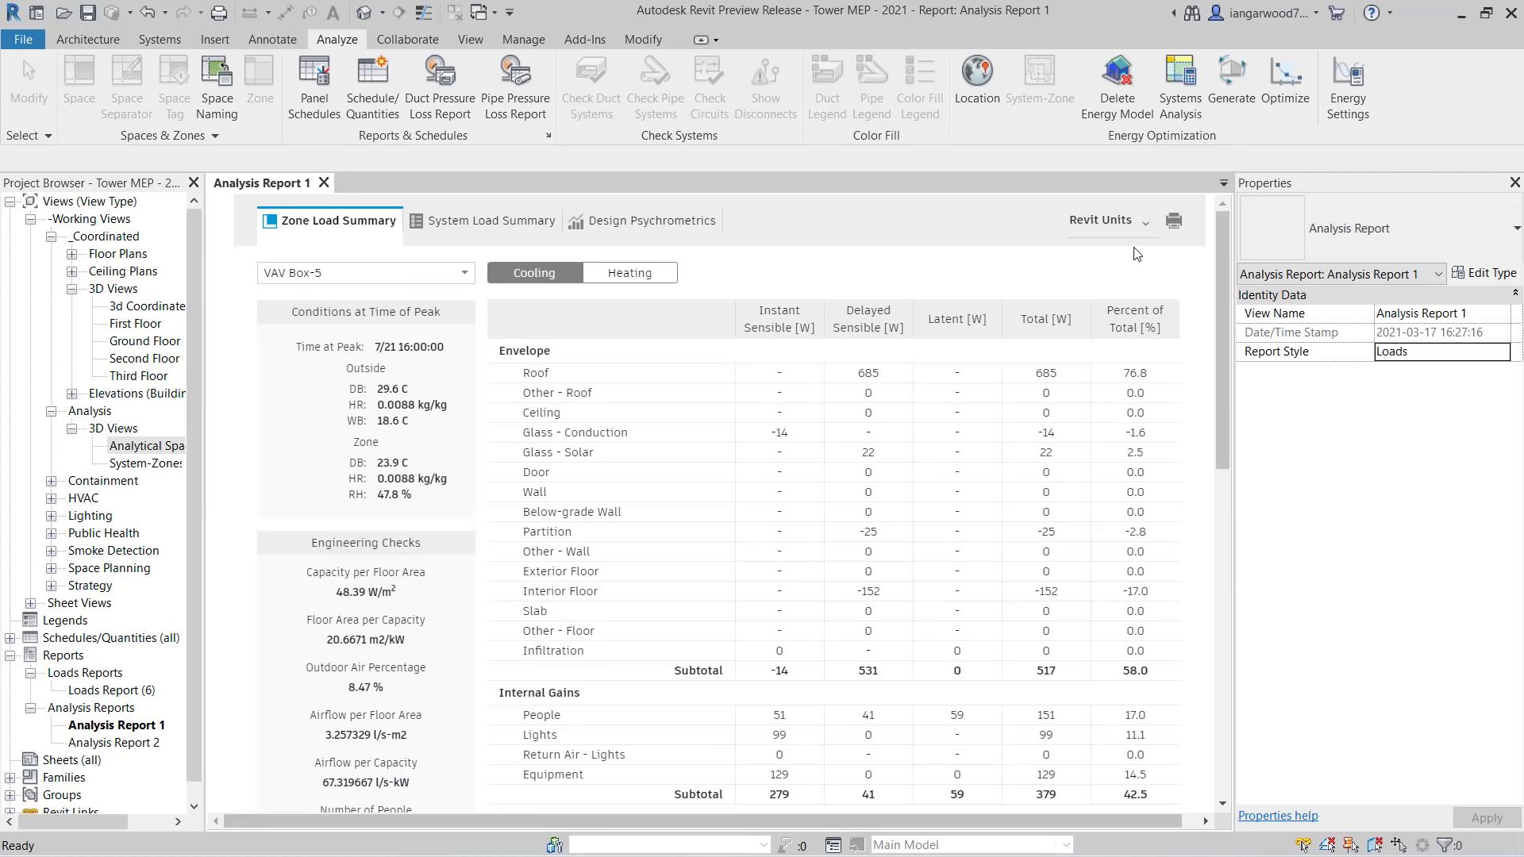
# - Display the zone load values in SI units and bring up the zone list
pyautogui.click(1107, 221)
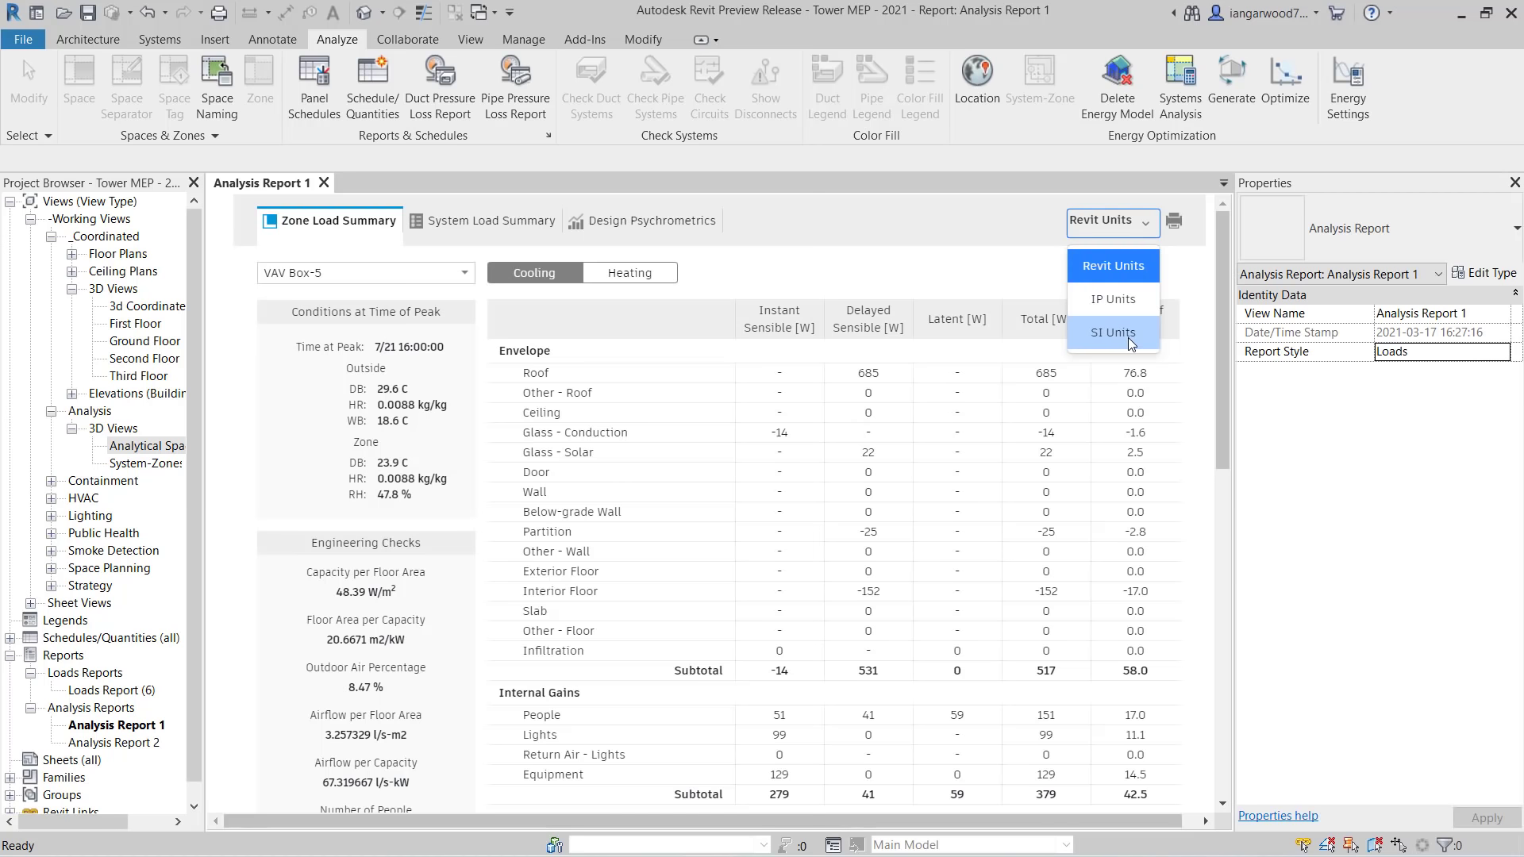
pyautogui.click(1113, 332)
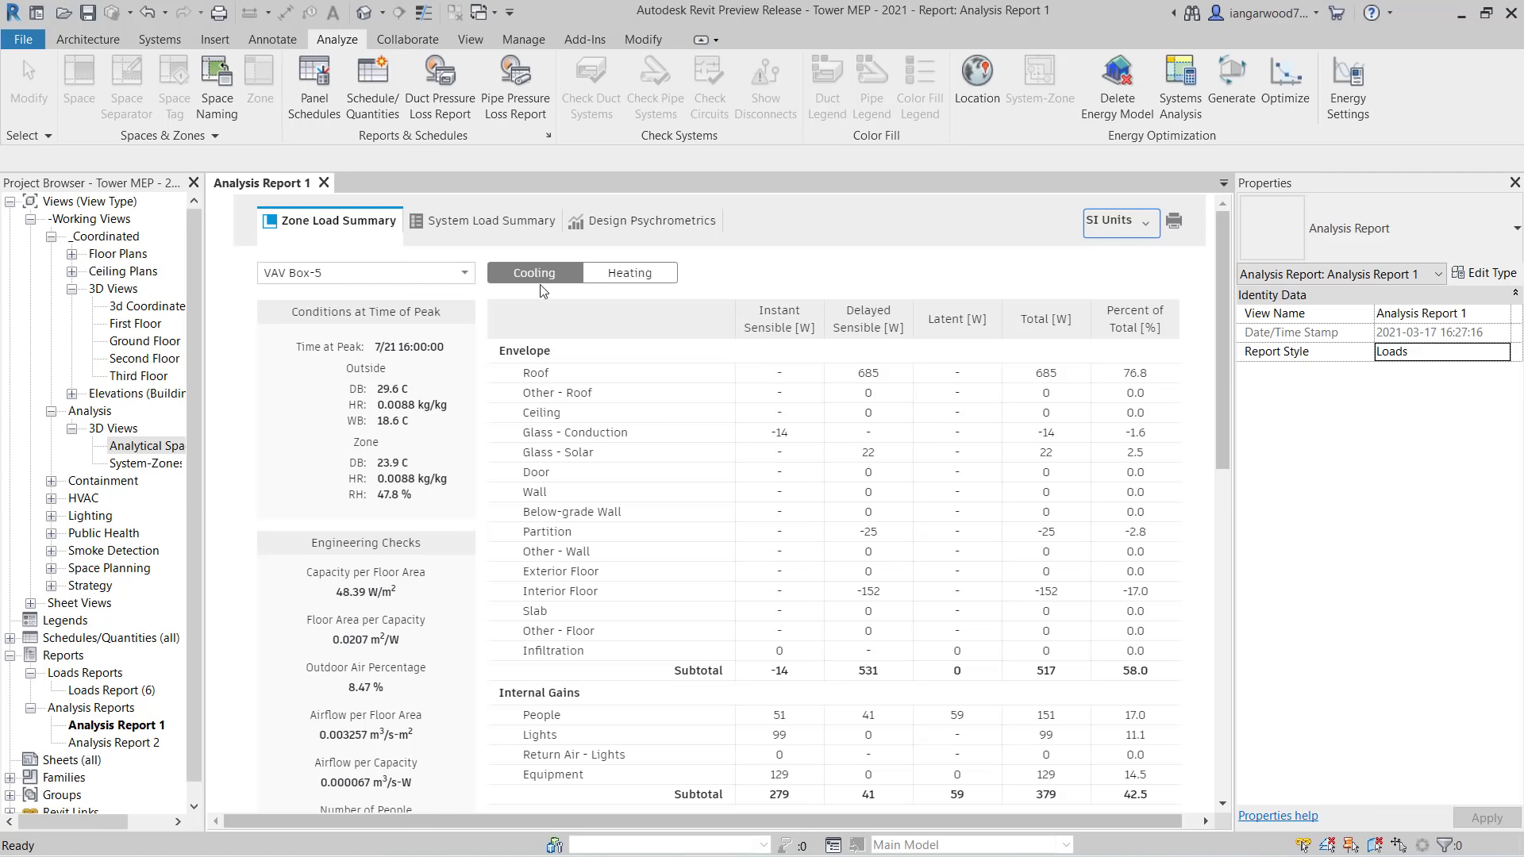
pyautogui.click(365, 272)
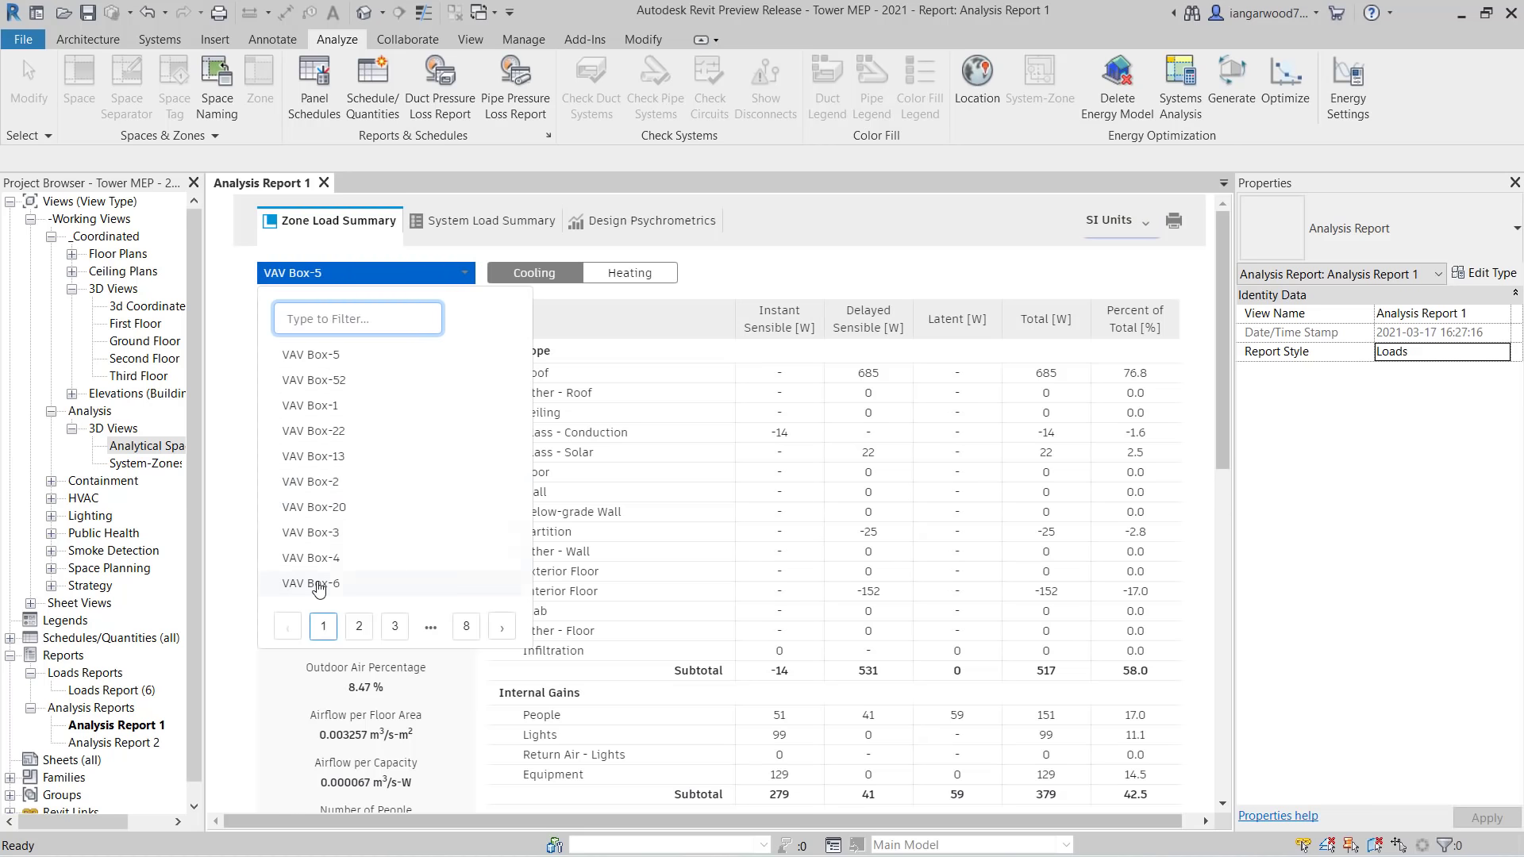
# - Select VAV Box-6, review its heating loads, then return to its cooling loads
pyautogui.click(310, 582)
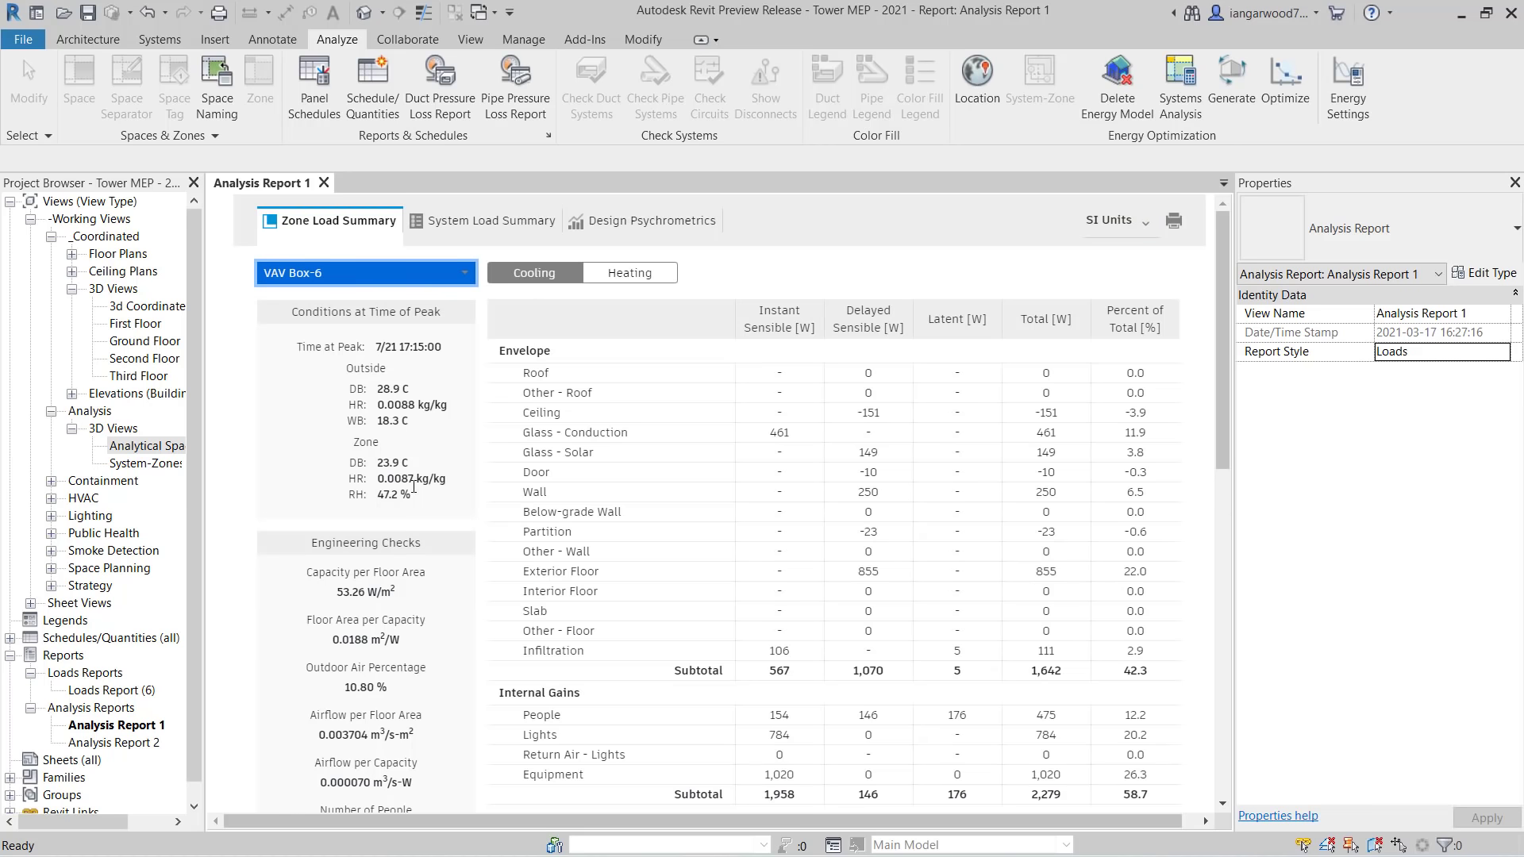
pyautogui.moveTo(587, 282)
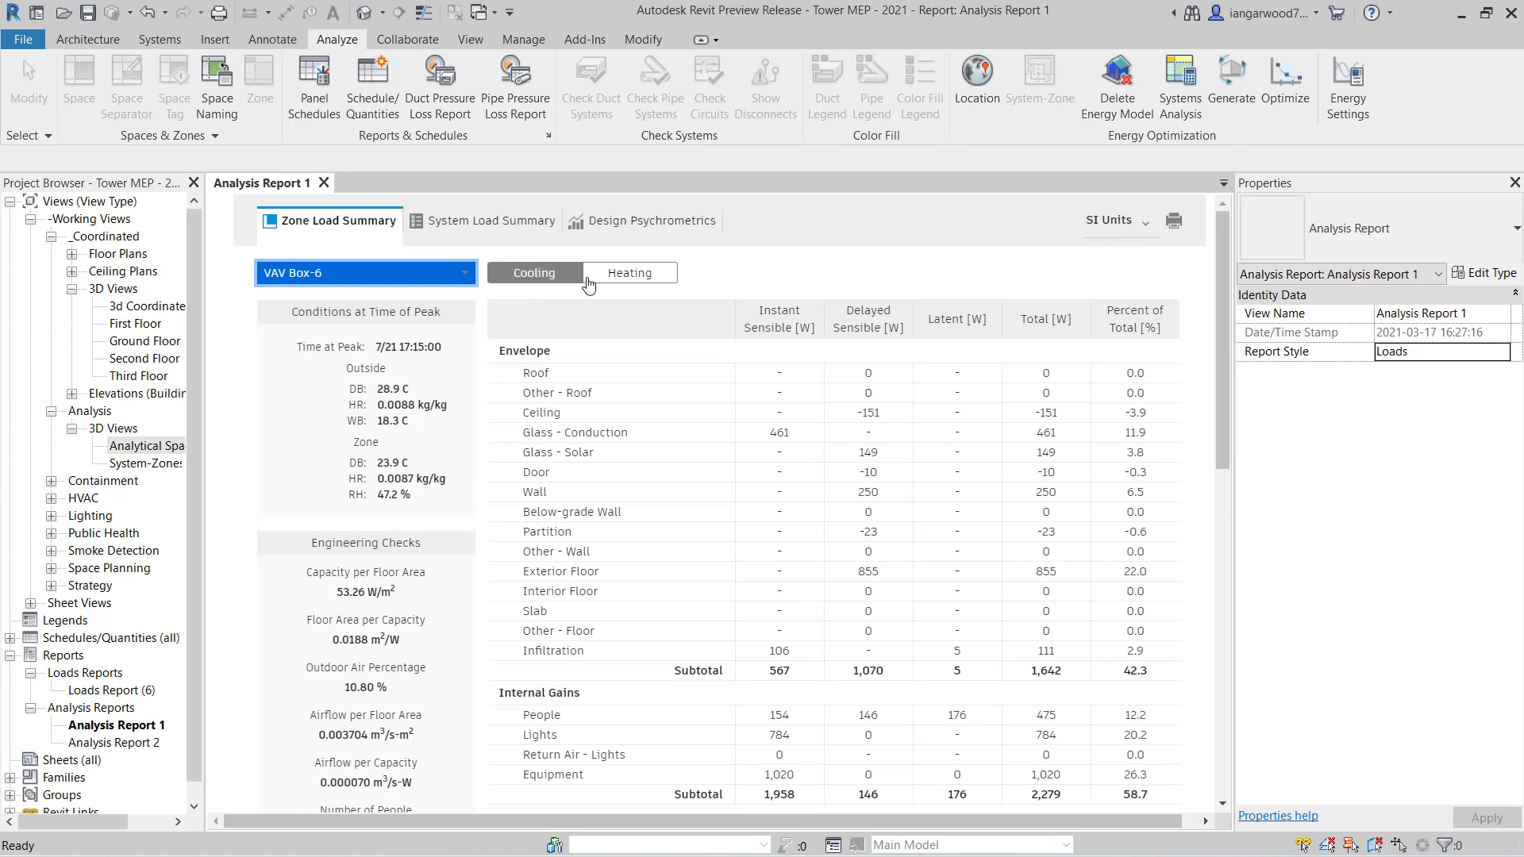
pyautogui.click(630, 272)
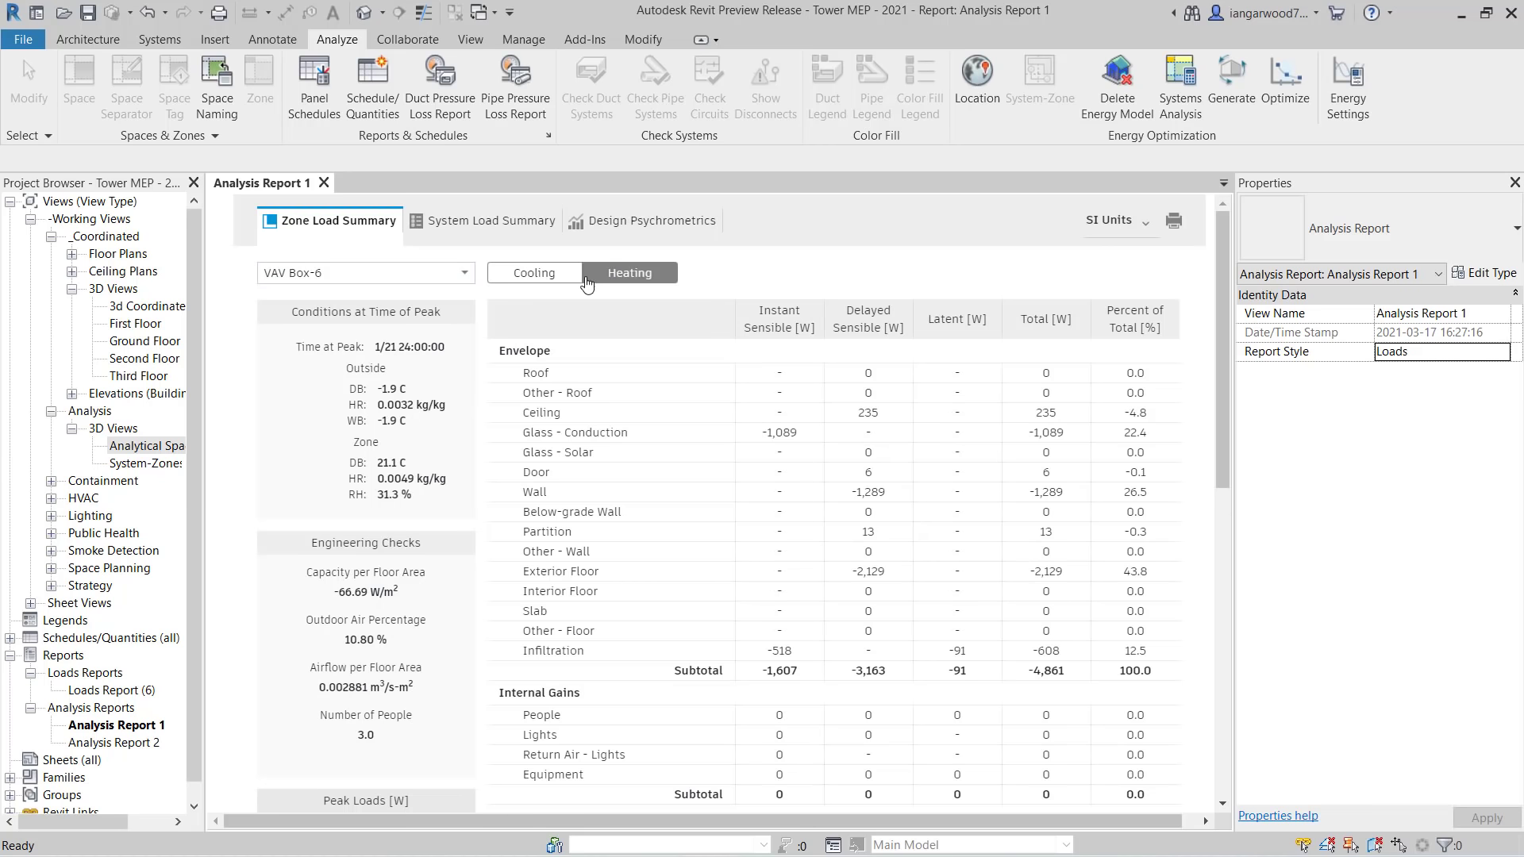
pyautogui.click(534, 271)
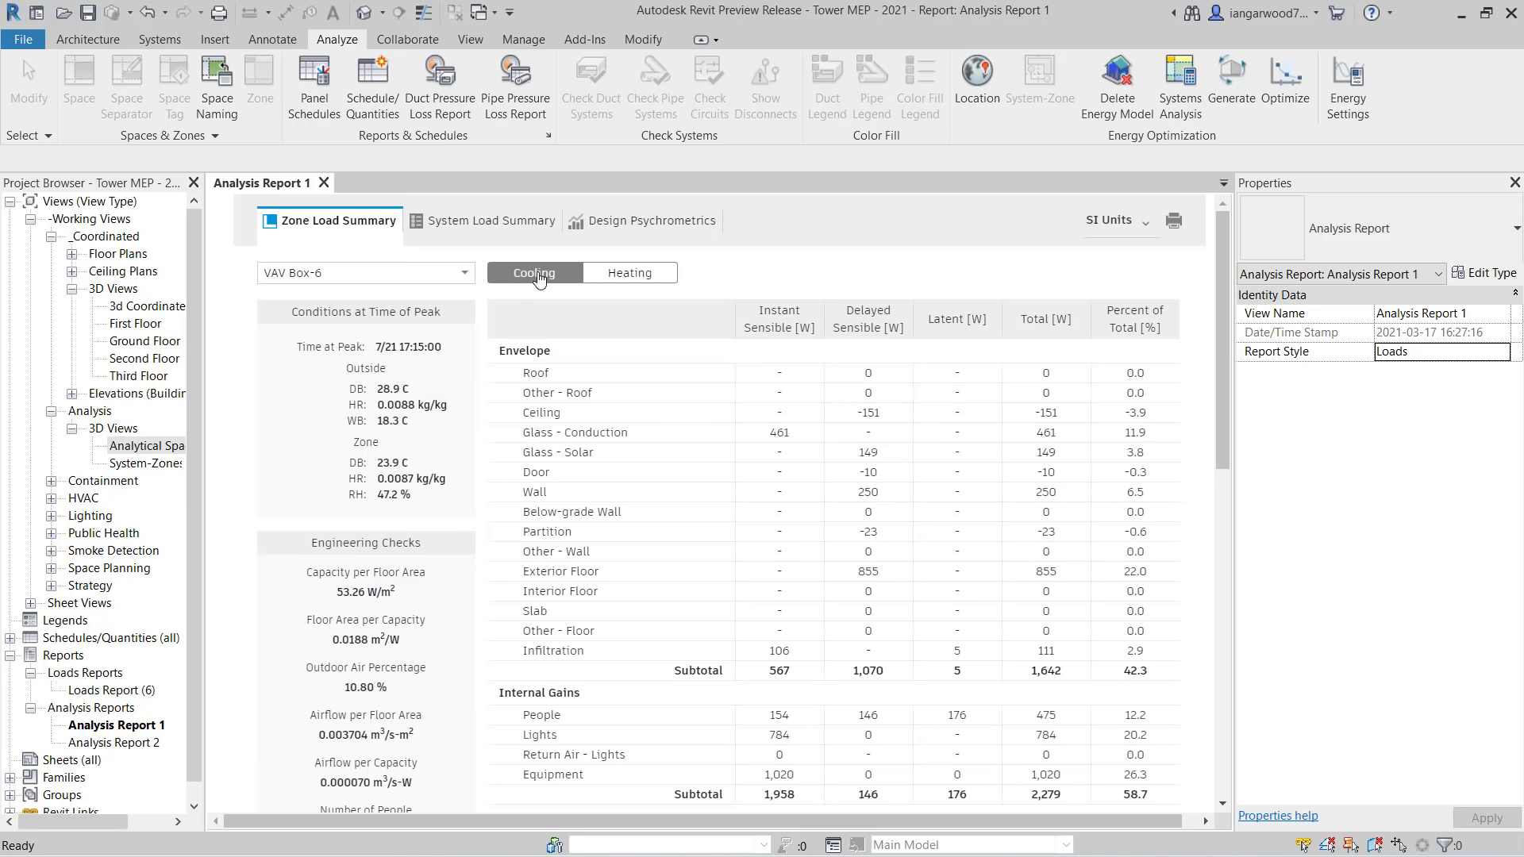
pyautogui.moveTo(457, 322)
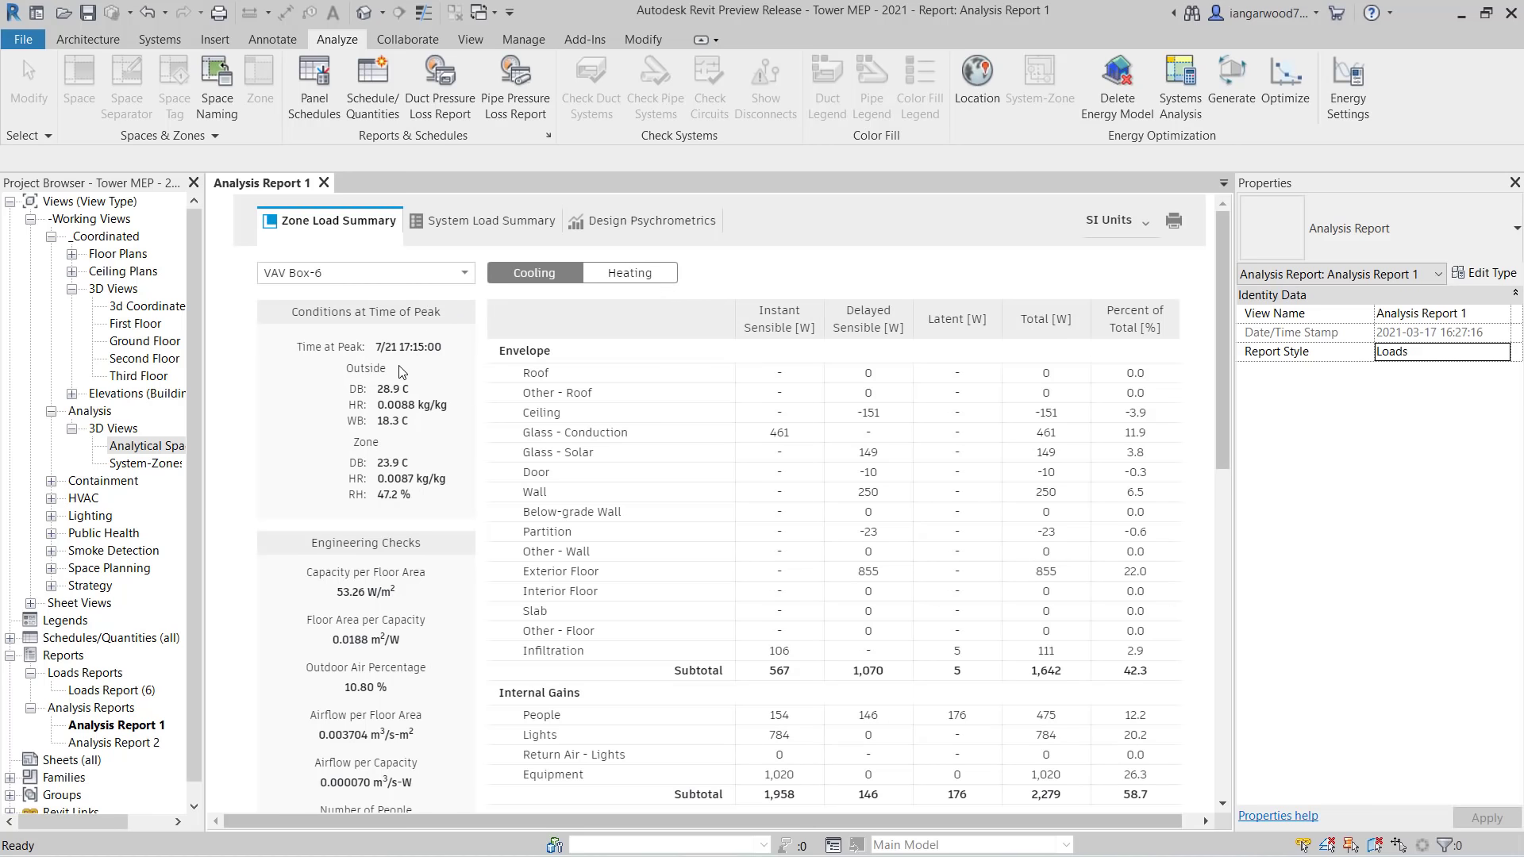
pyautogui.moveTo(395, 459)
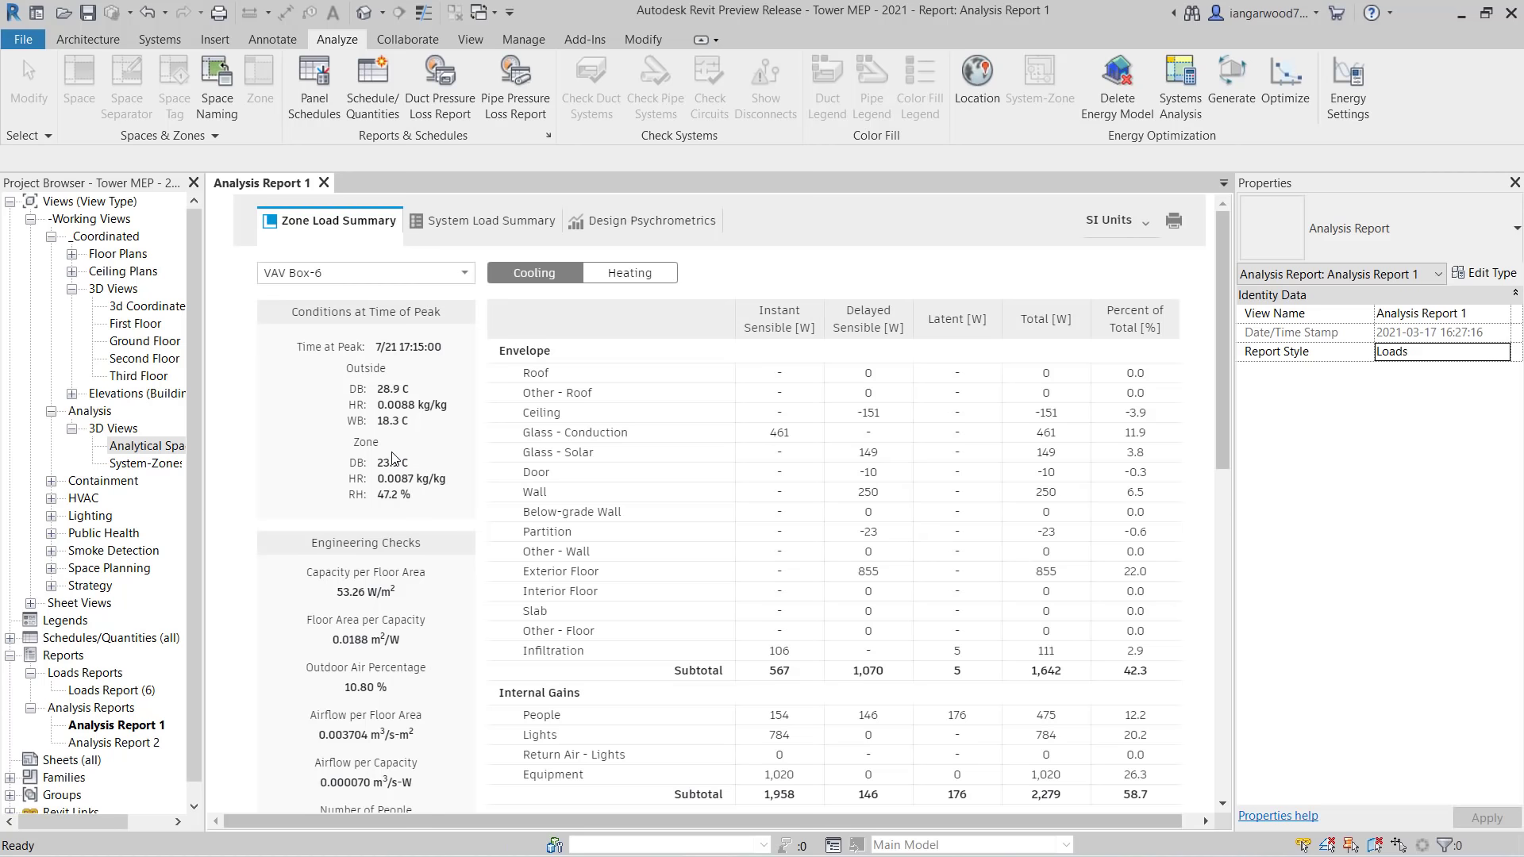
pyautogui.scroll(-3)
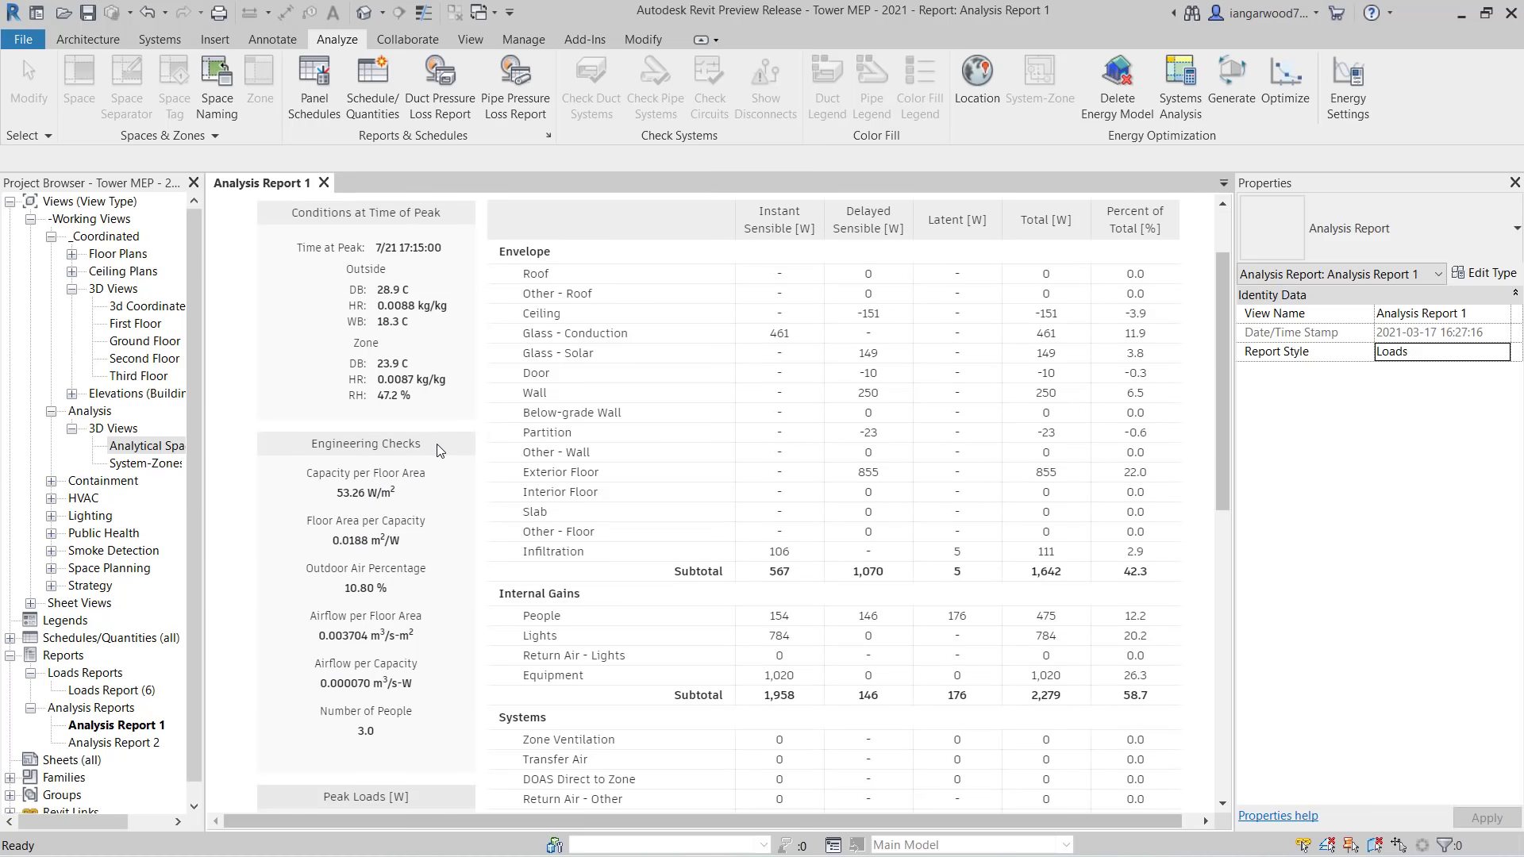
pyautogui.moveTo(565, 255)
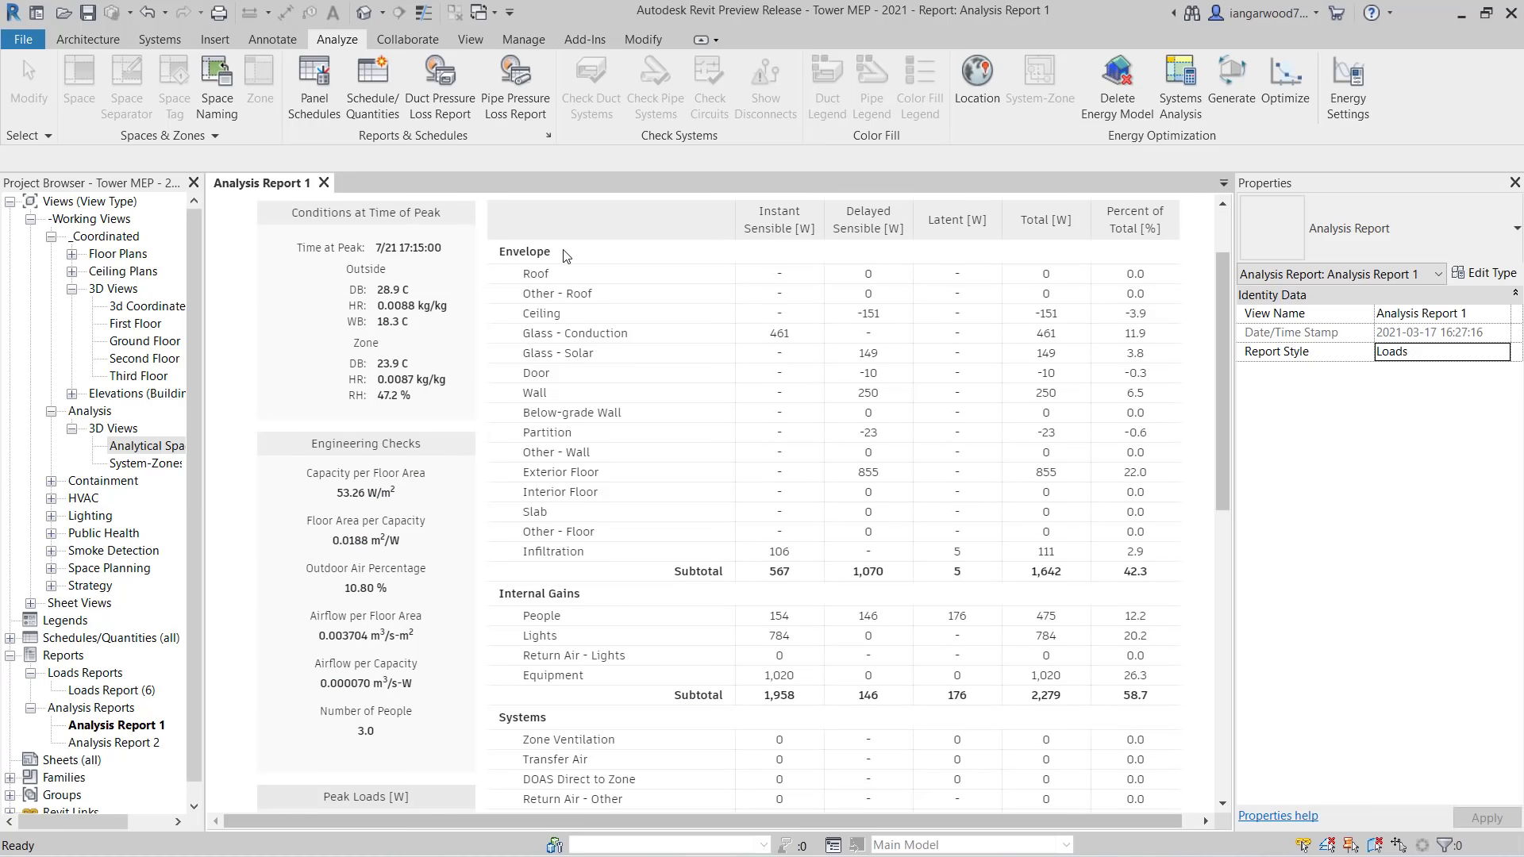
pyautogui.moveTo(594, 562)
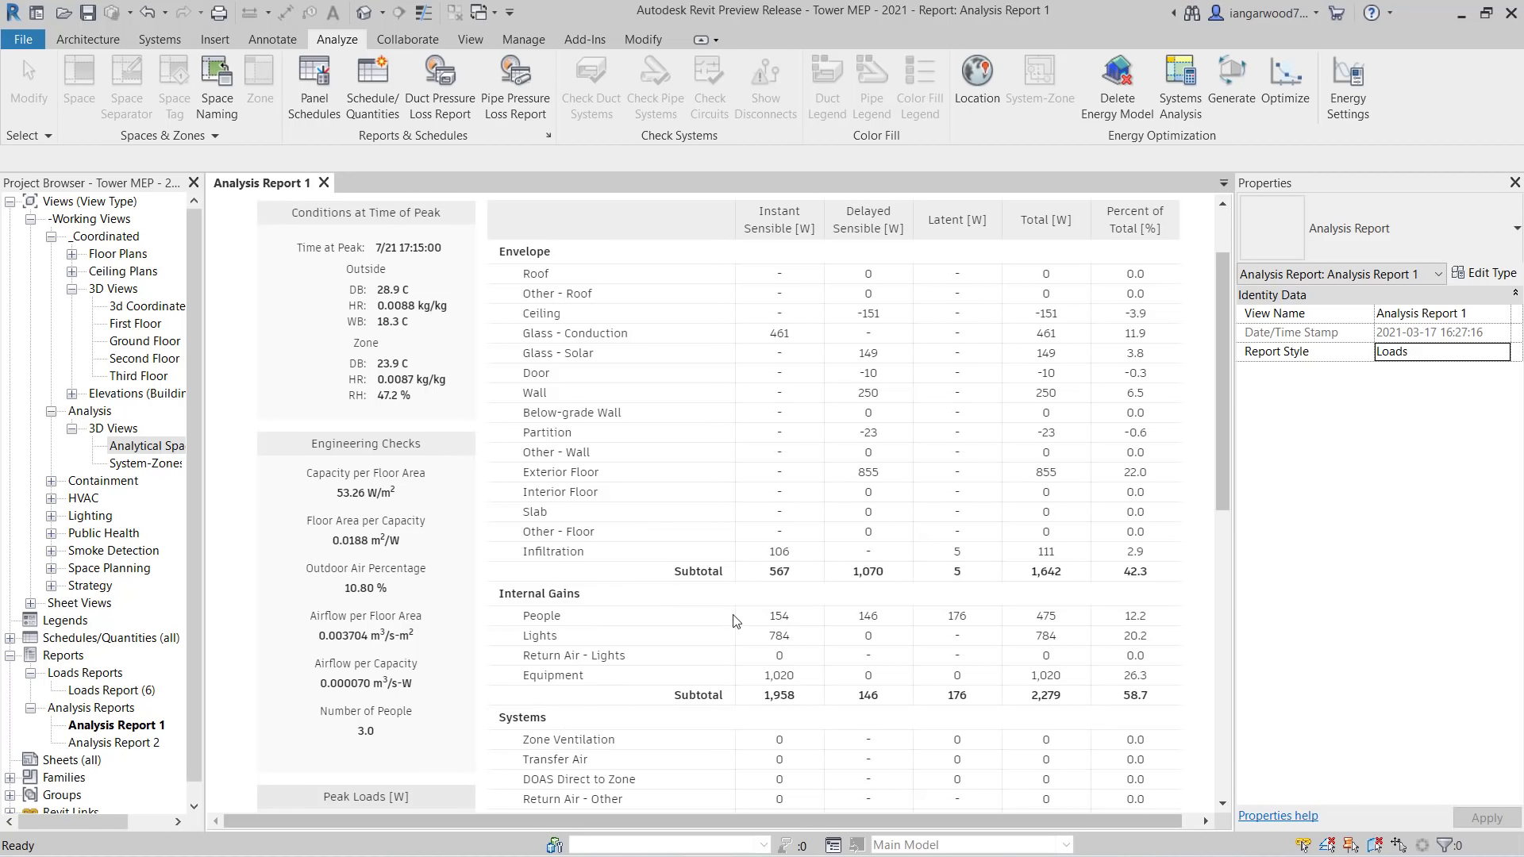
pyautogui.moveTo(1175, 232)
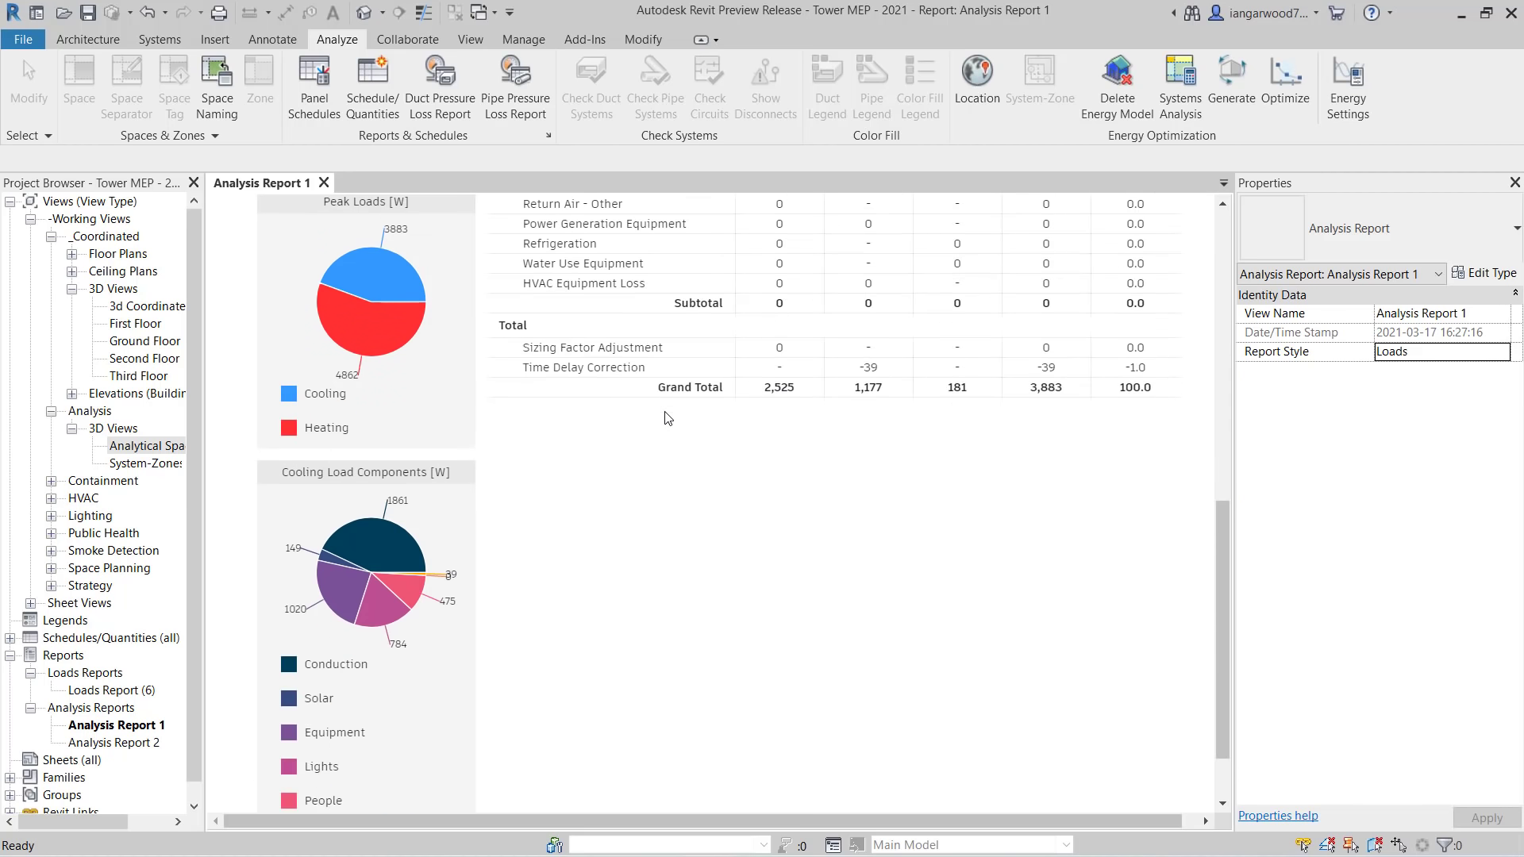
pyautogui.moveTo(510, 378)
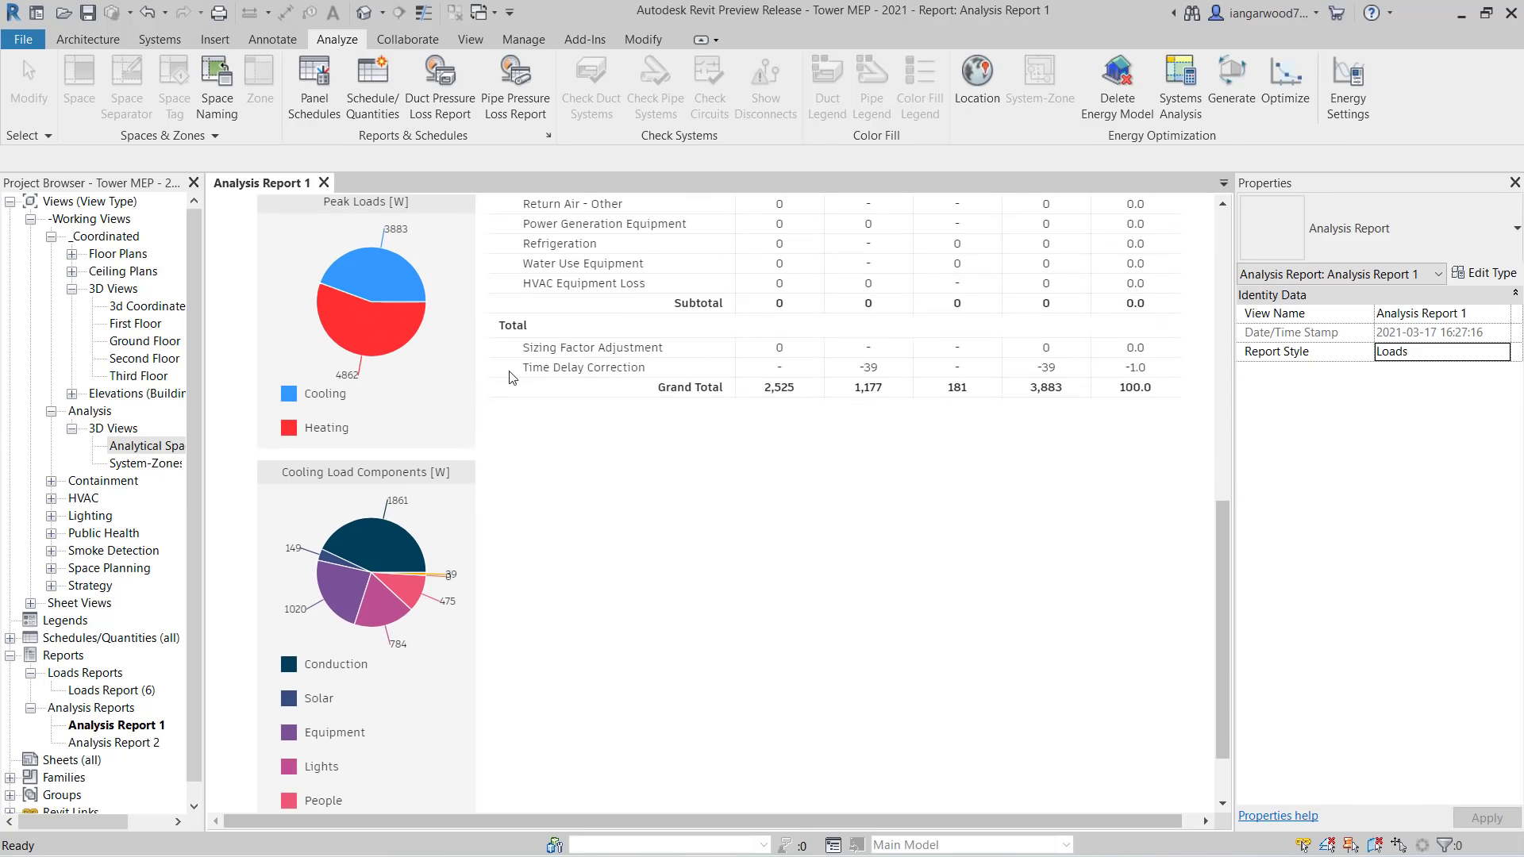
pyautogui.moveTo(425, 216)
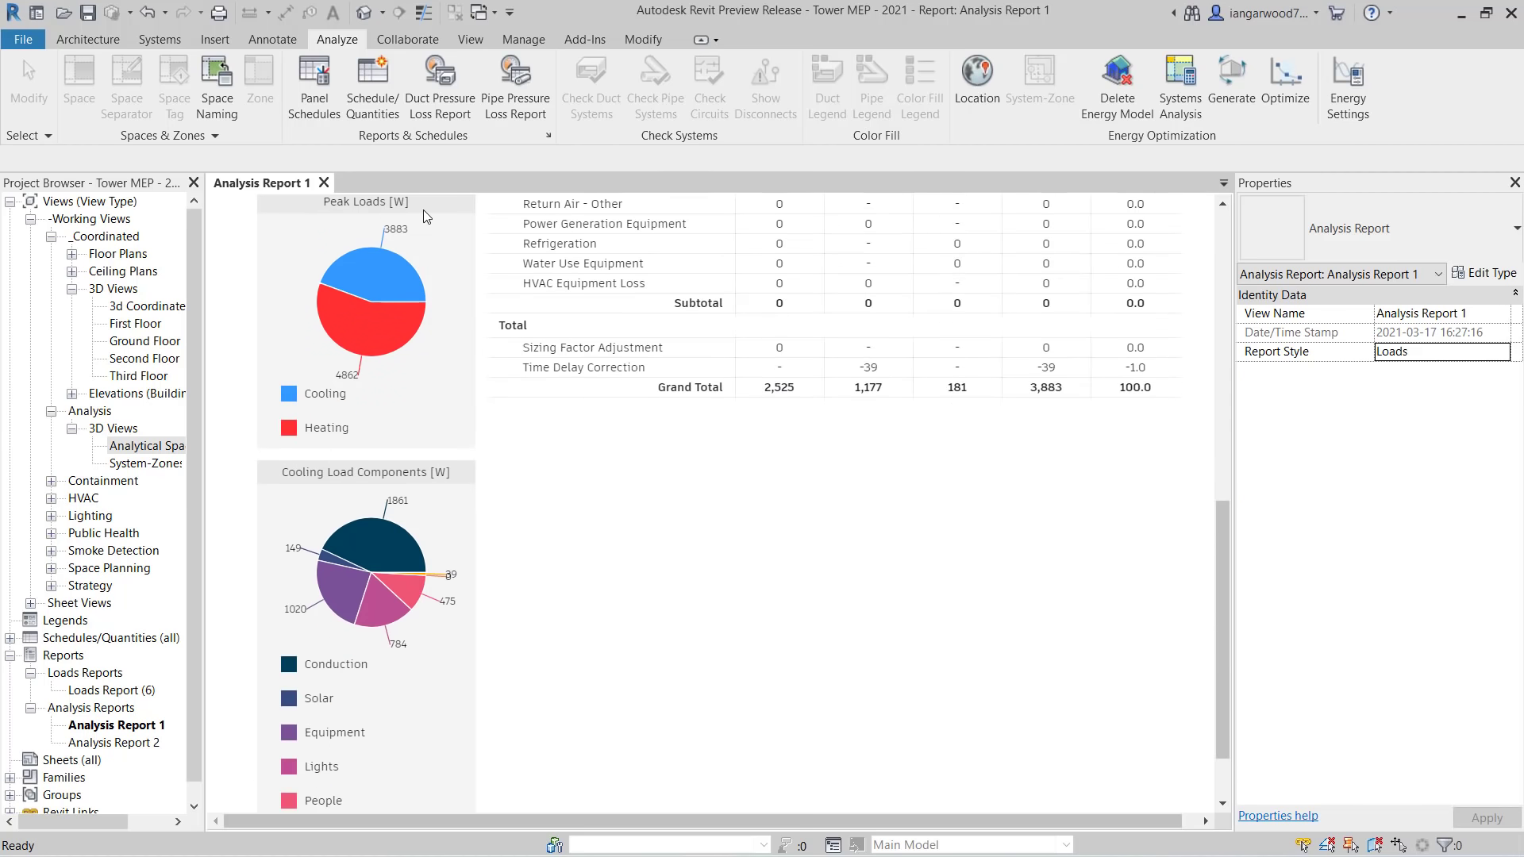
pyautogui.moveTo(443, 336)
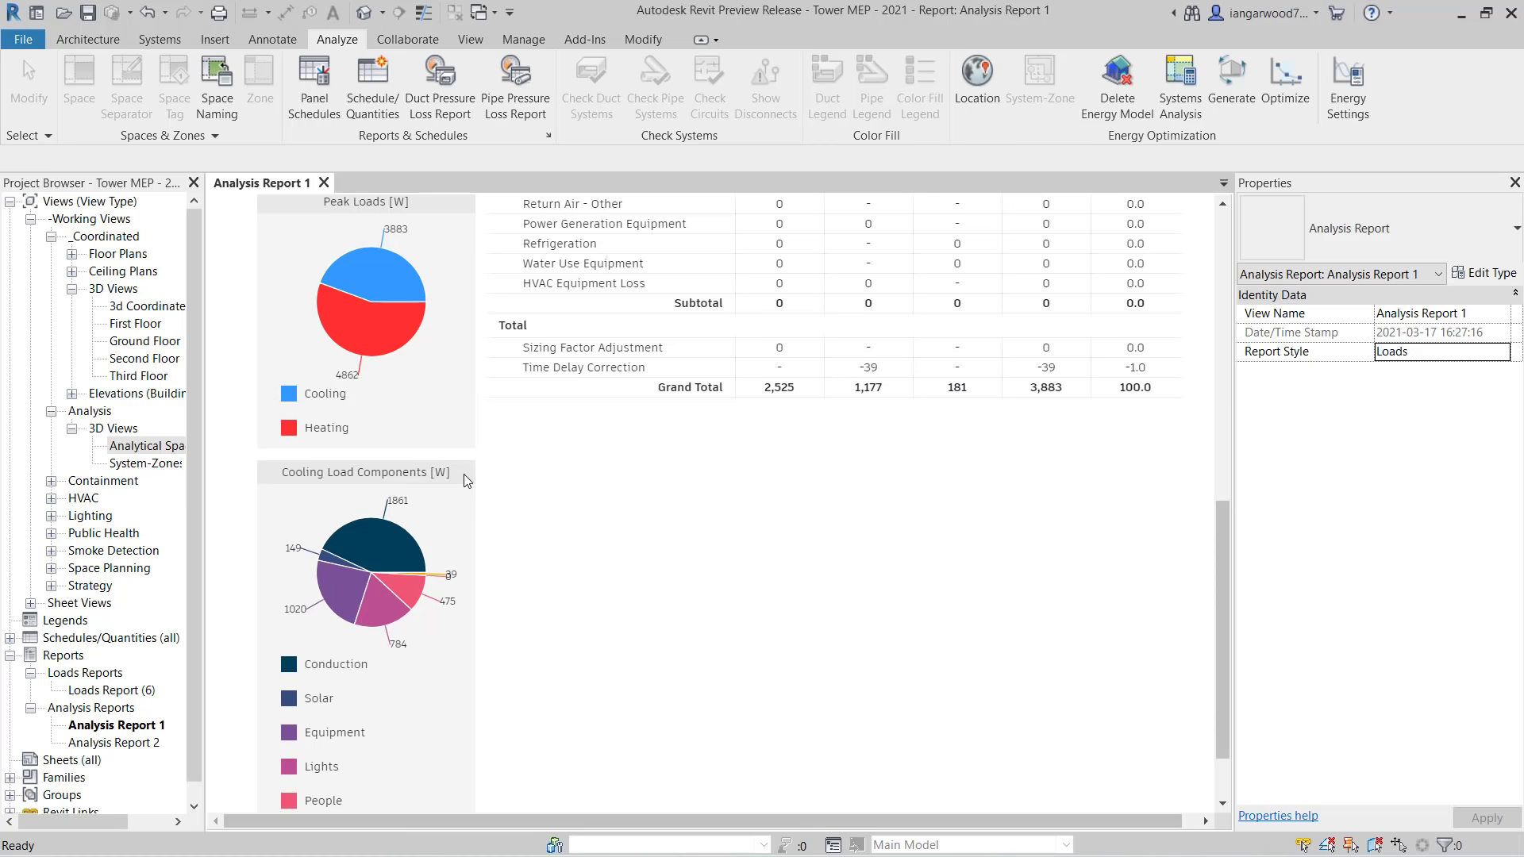
pyautogui.moveTo(732, 583)
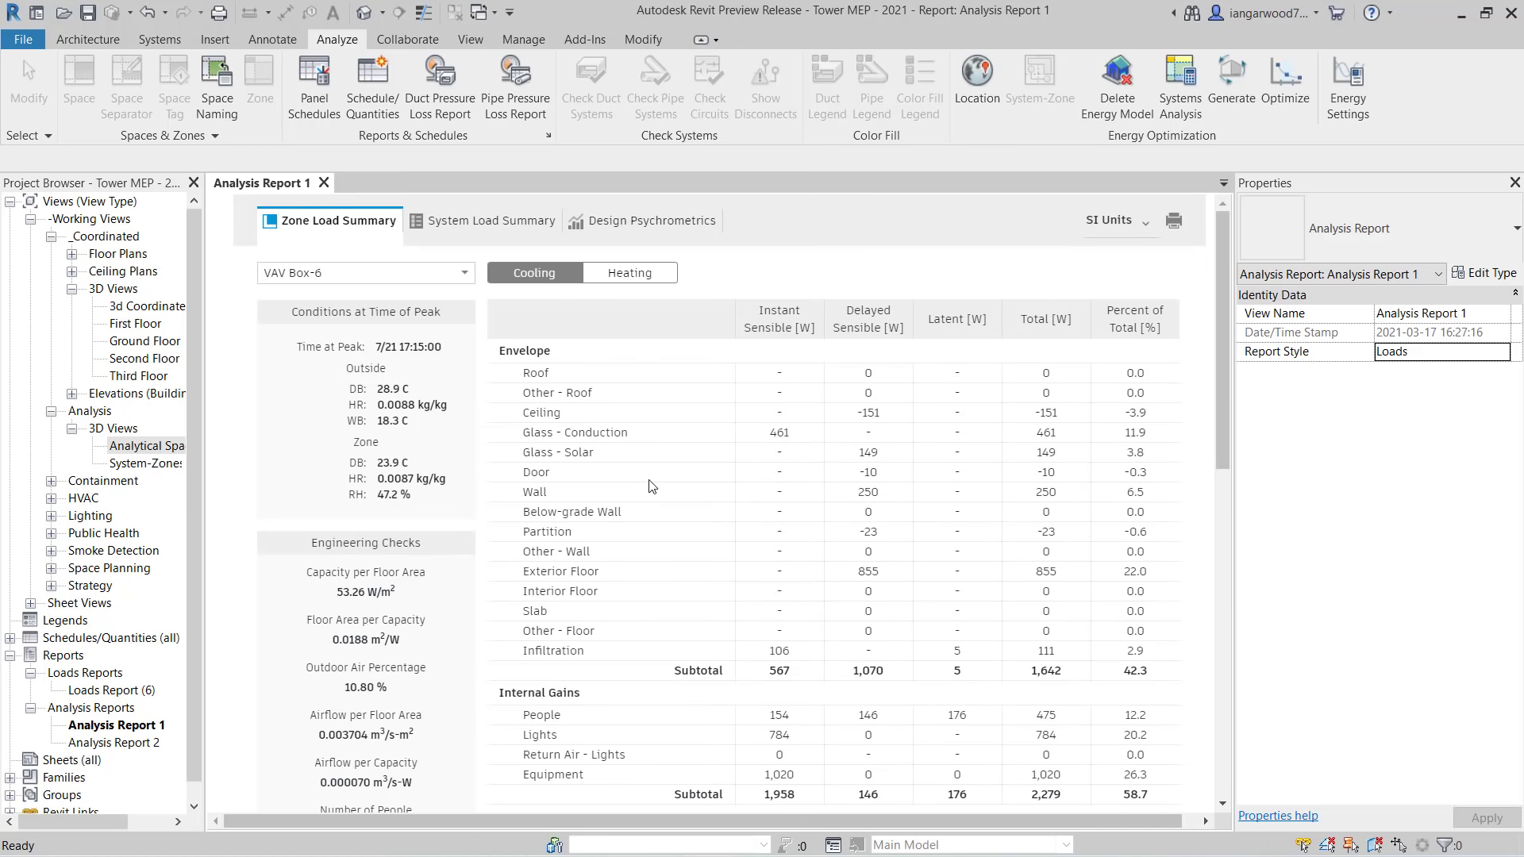
pyautogui.moveTo(479, 227)
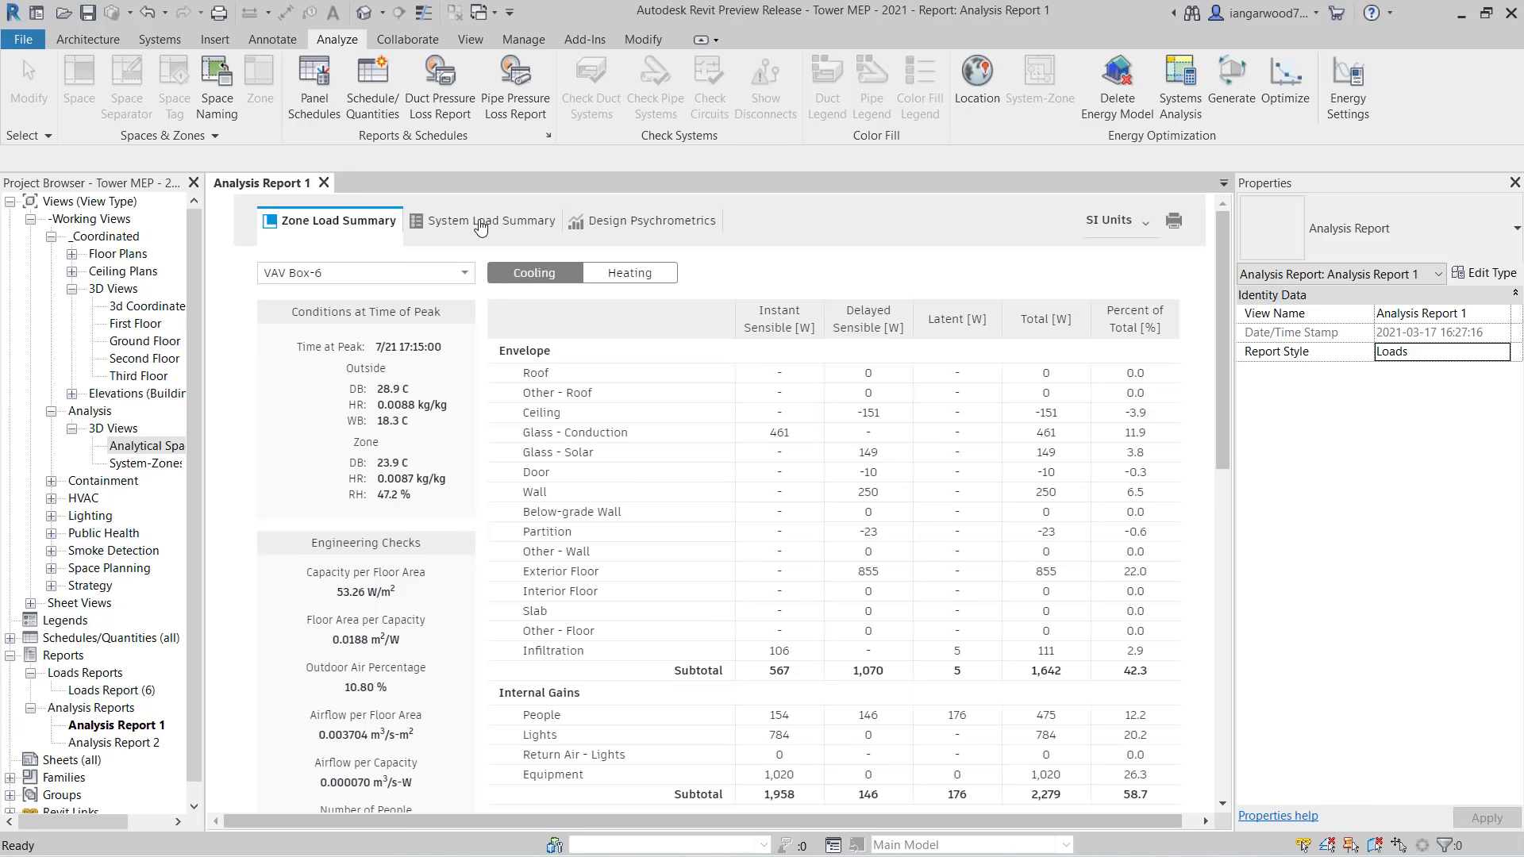
# - Show the System Load Summary for the AHU with its cooling loads
pyautogui.click(493, 221)
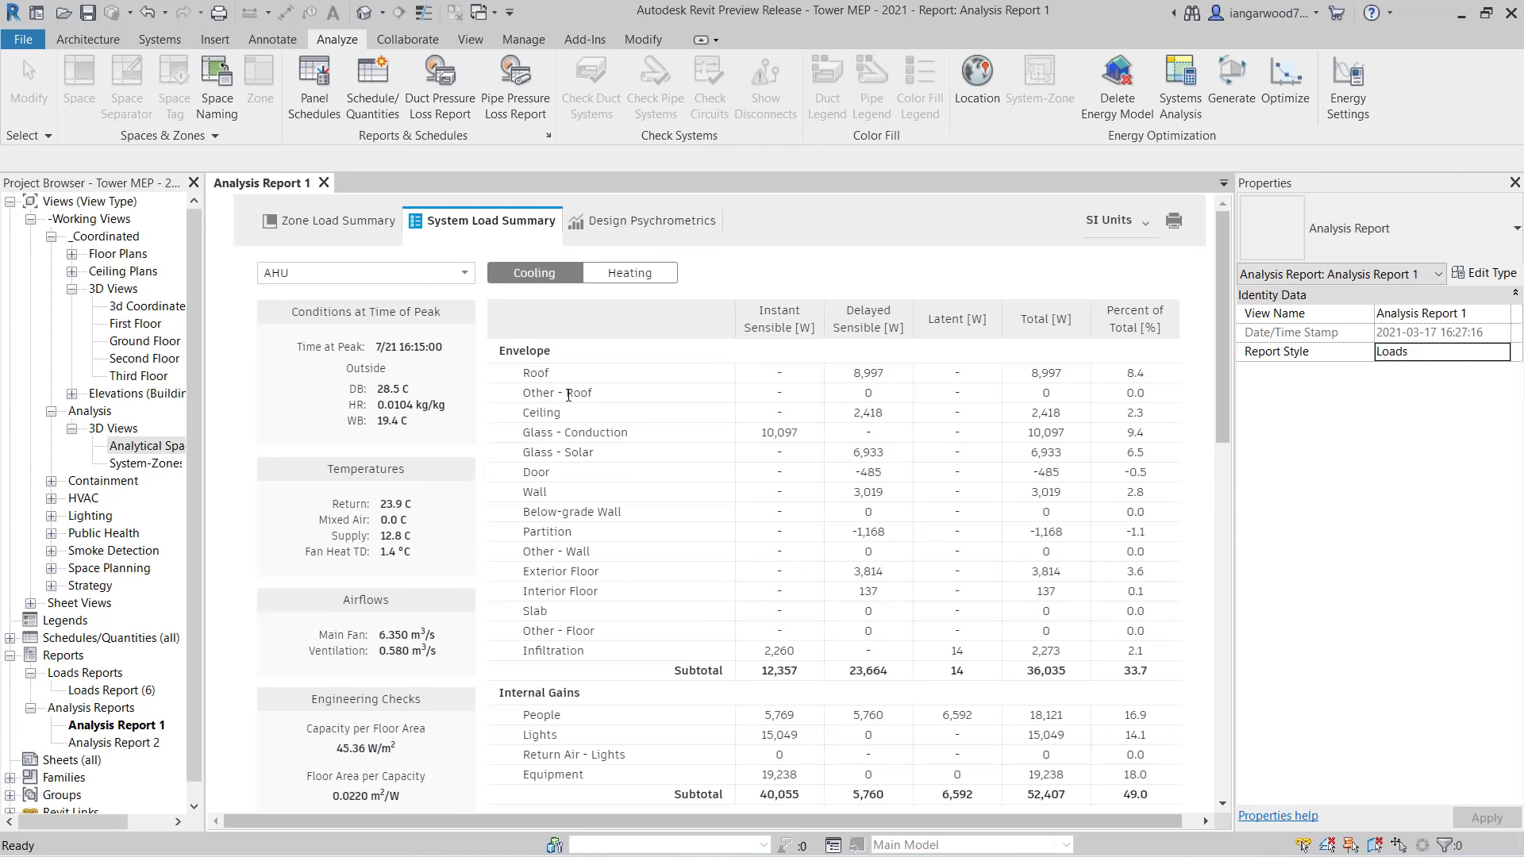
# - Check the AHU heating and cooling loads, then show the AHU cooling coil psychrometrics
pyautogui.click(365, 272)
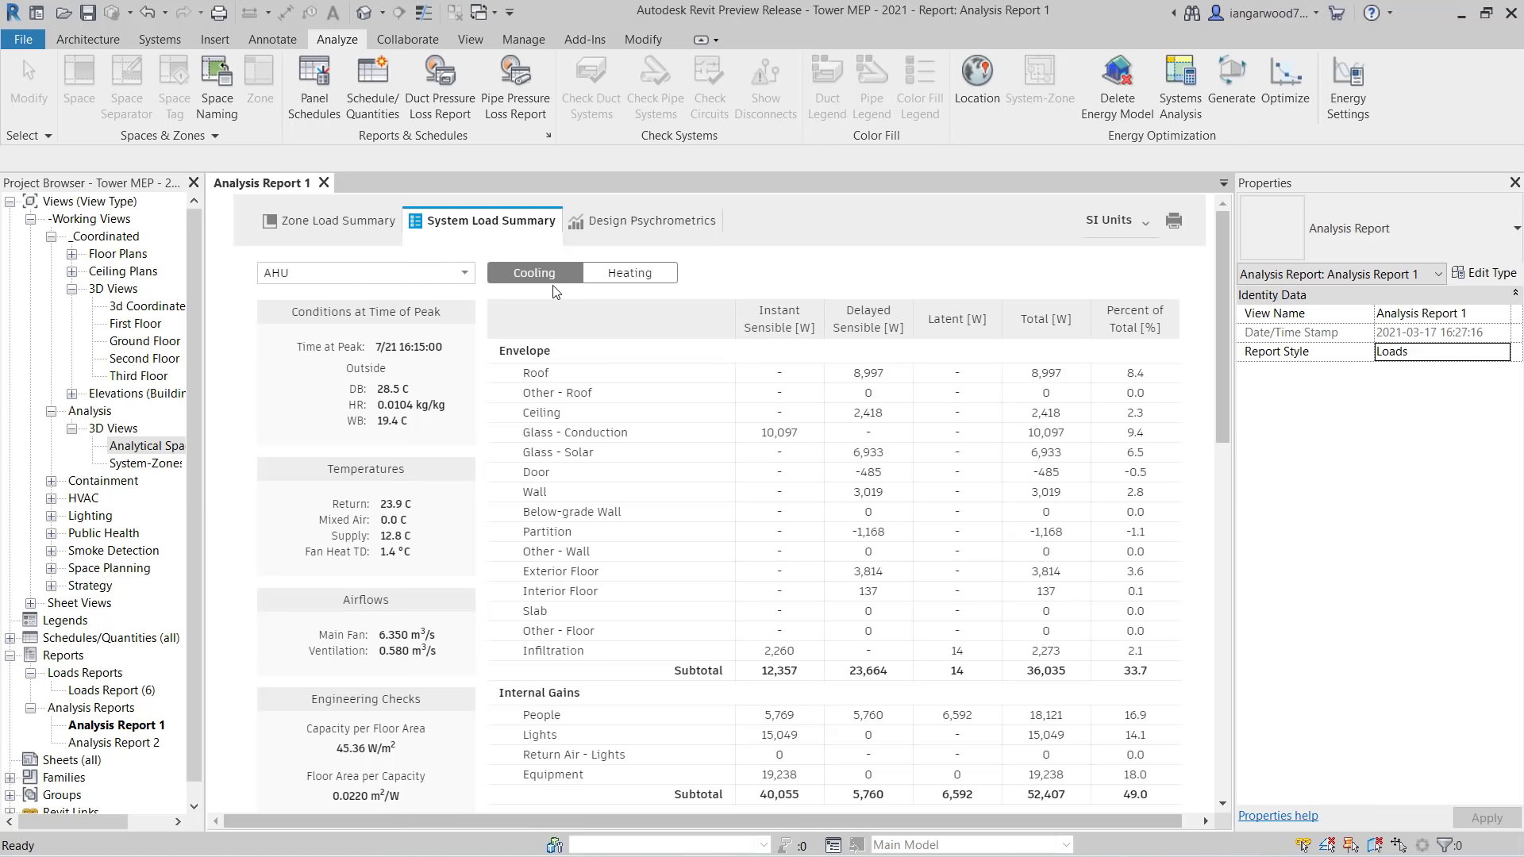
pyautogui.click(628, 271)
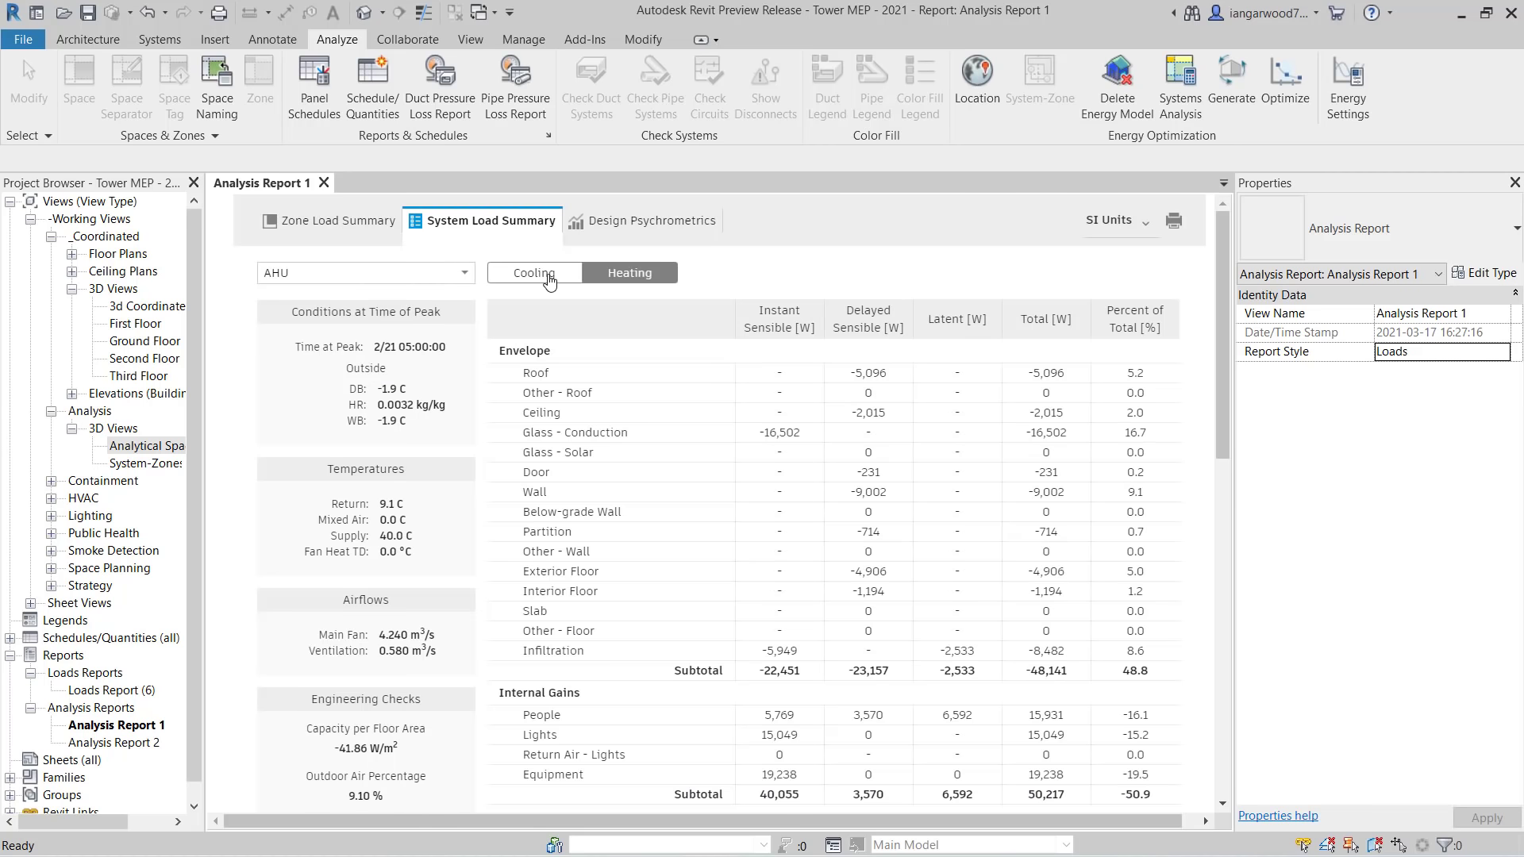
pyautogui.click(533, 271)
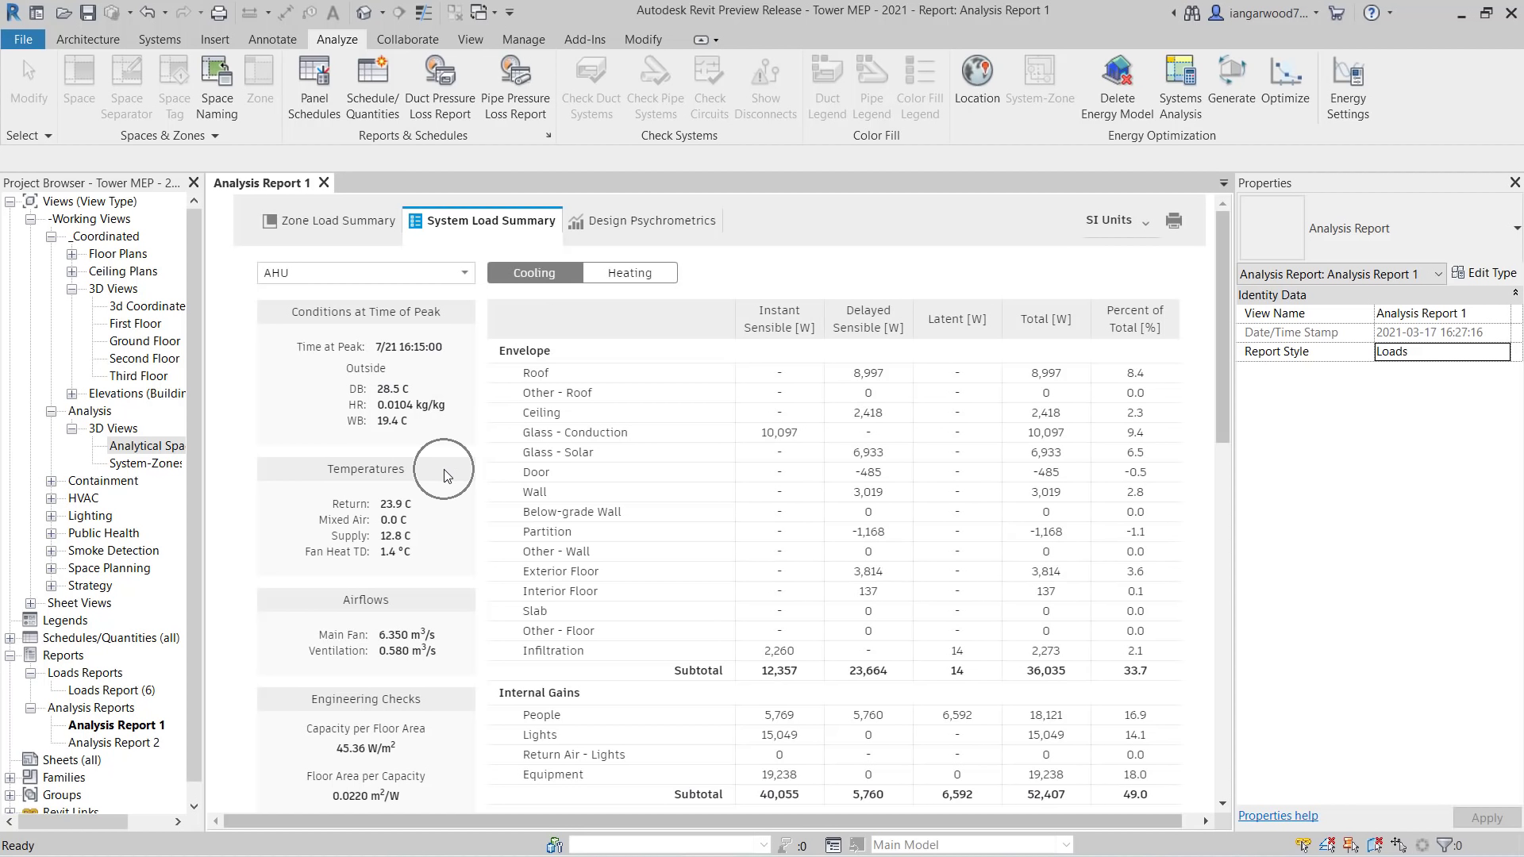
pyautogui.moveTo(427, 606)
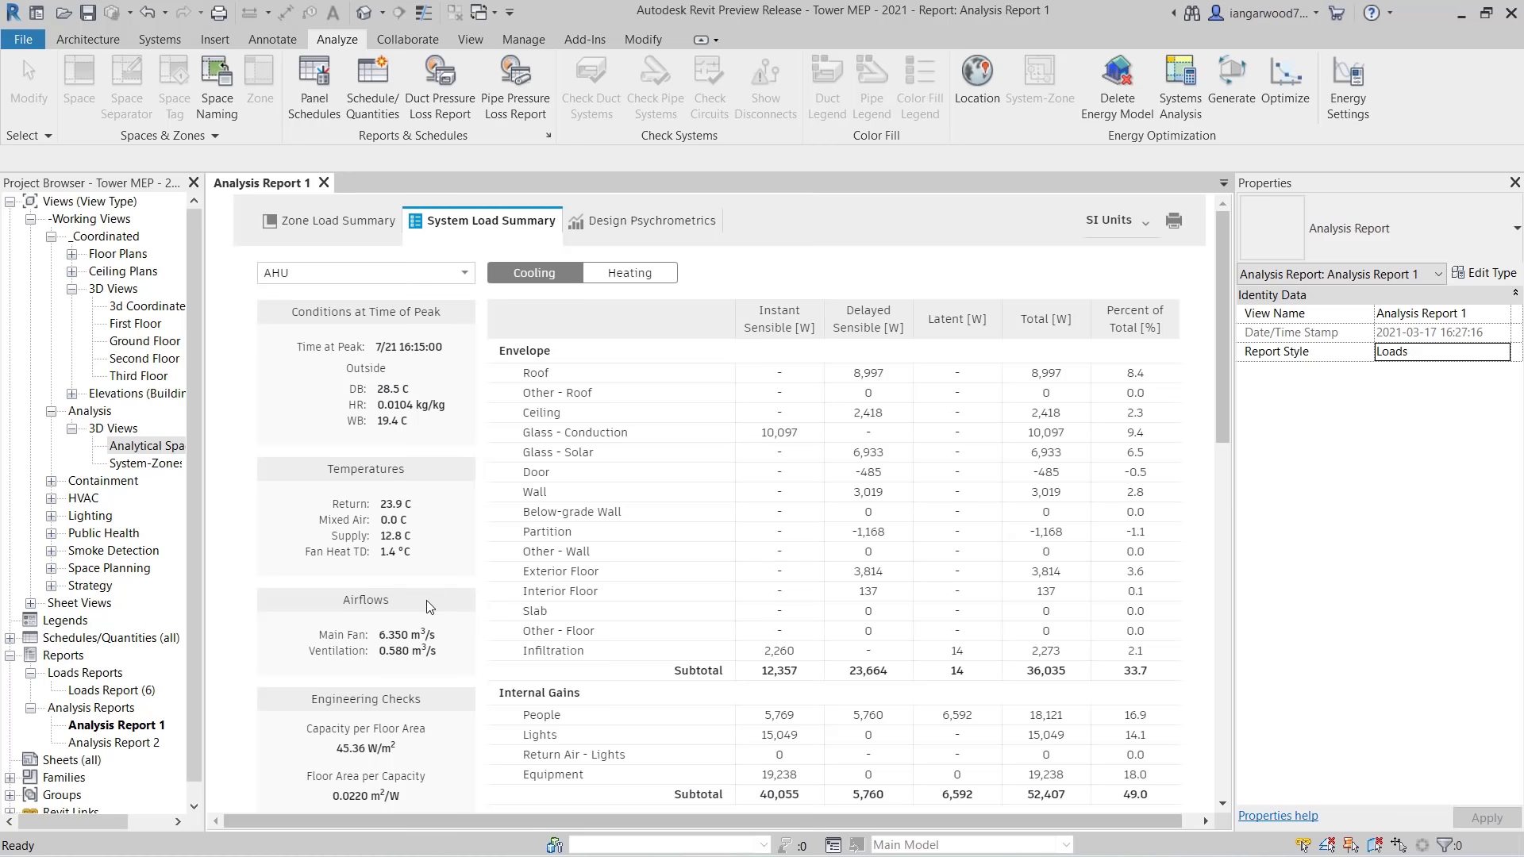
pyautogui.moveTo(638, 230)
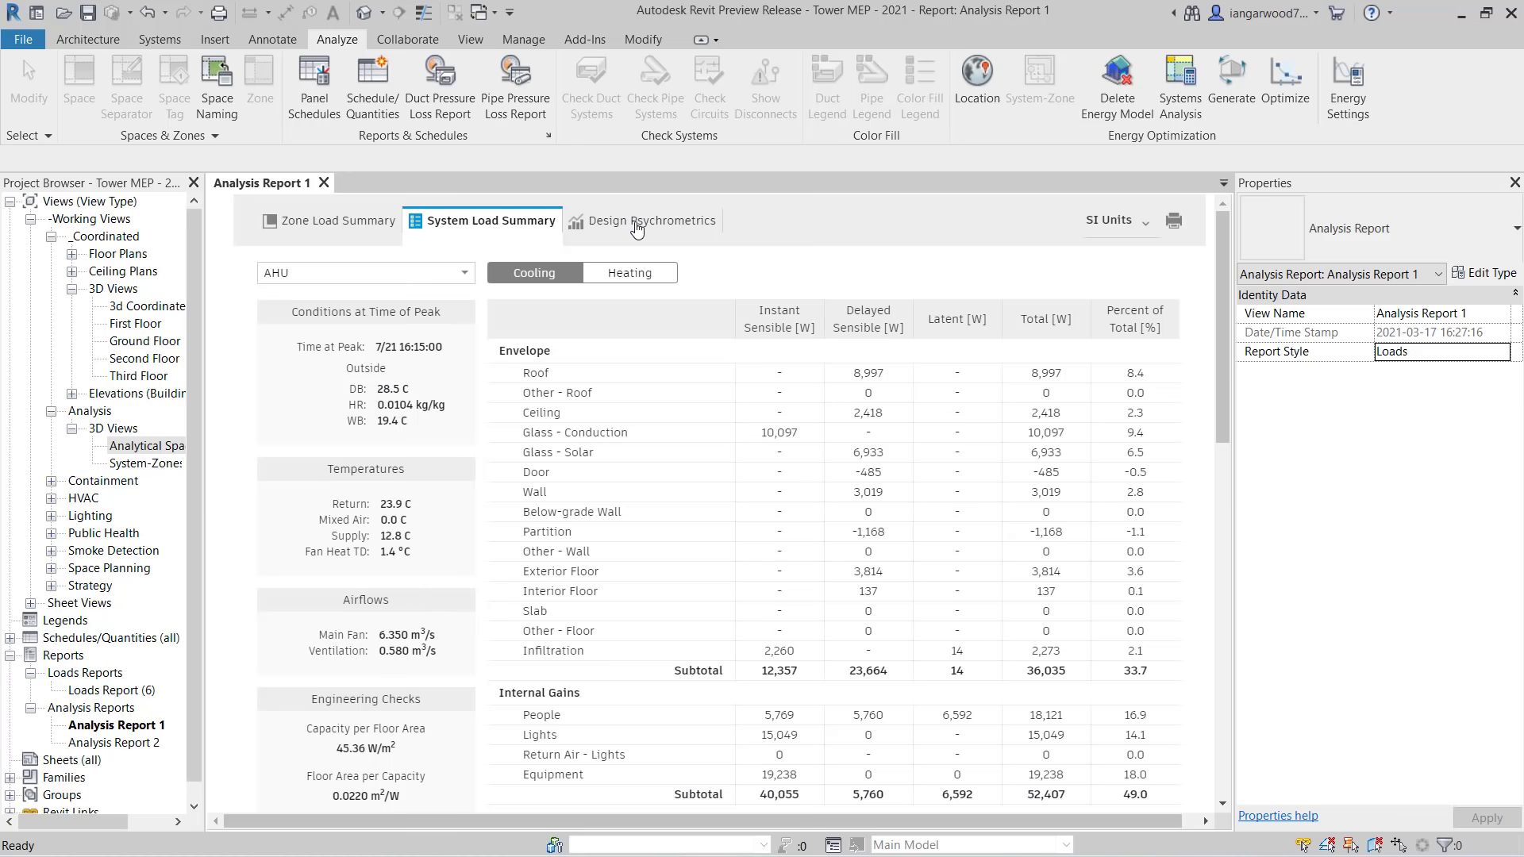
pyautogui.click(641, 221)
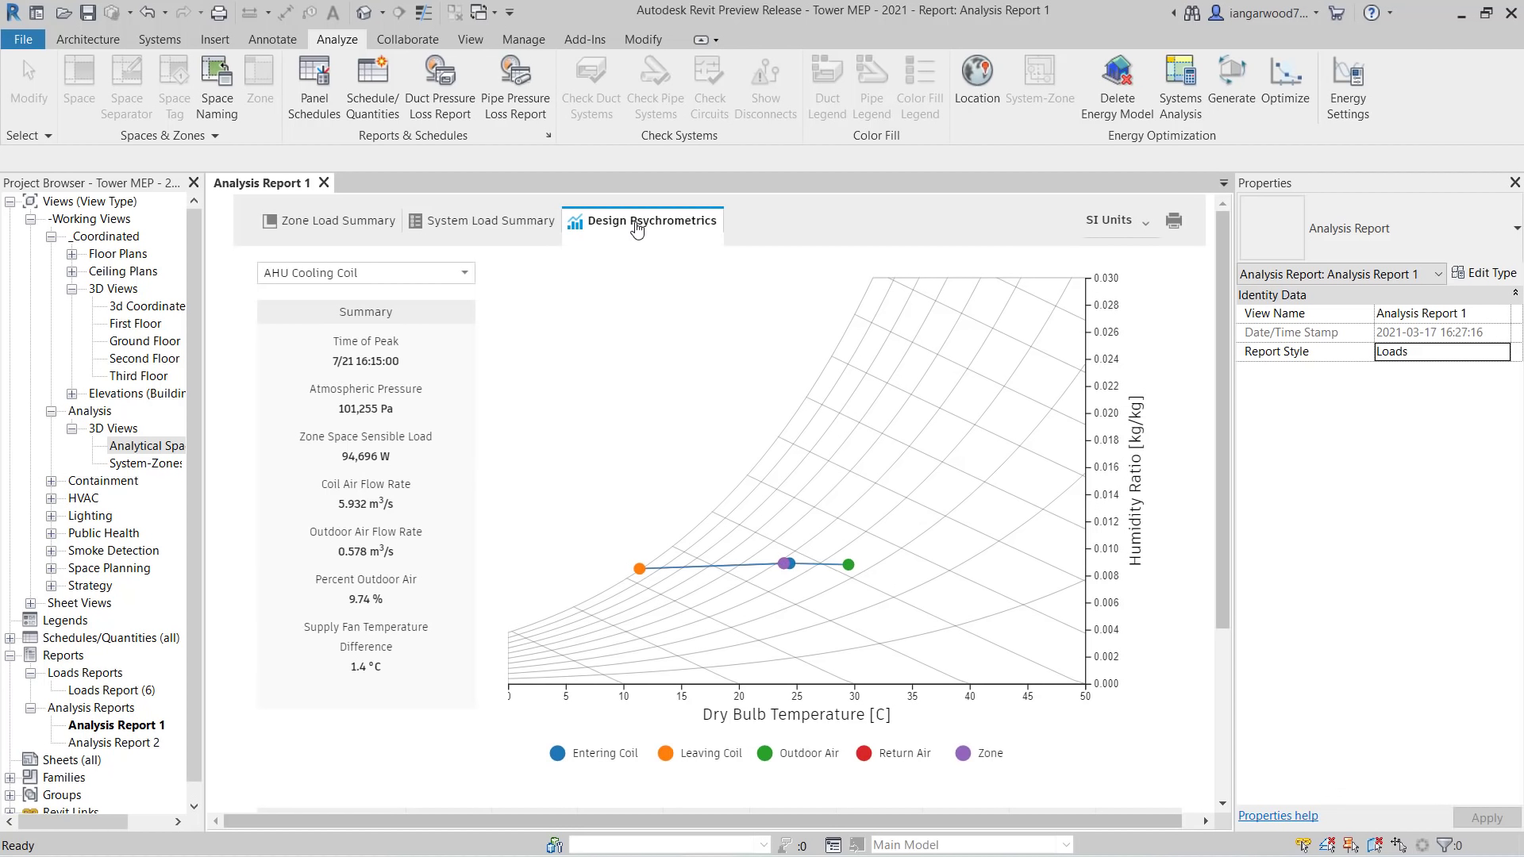
pyautogui.click(365, 273)
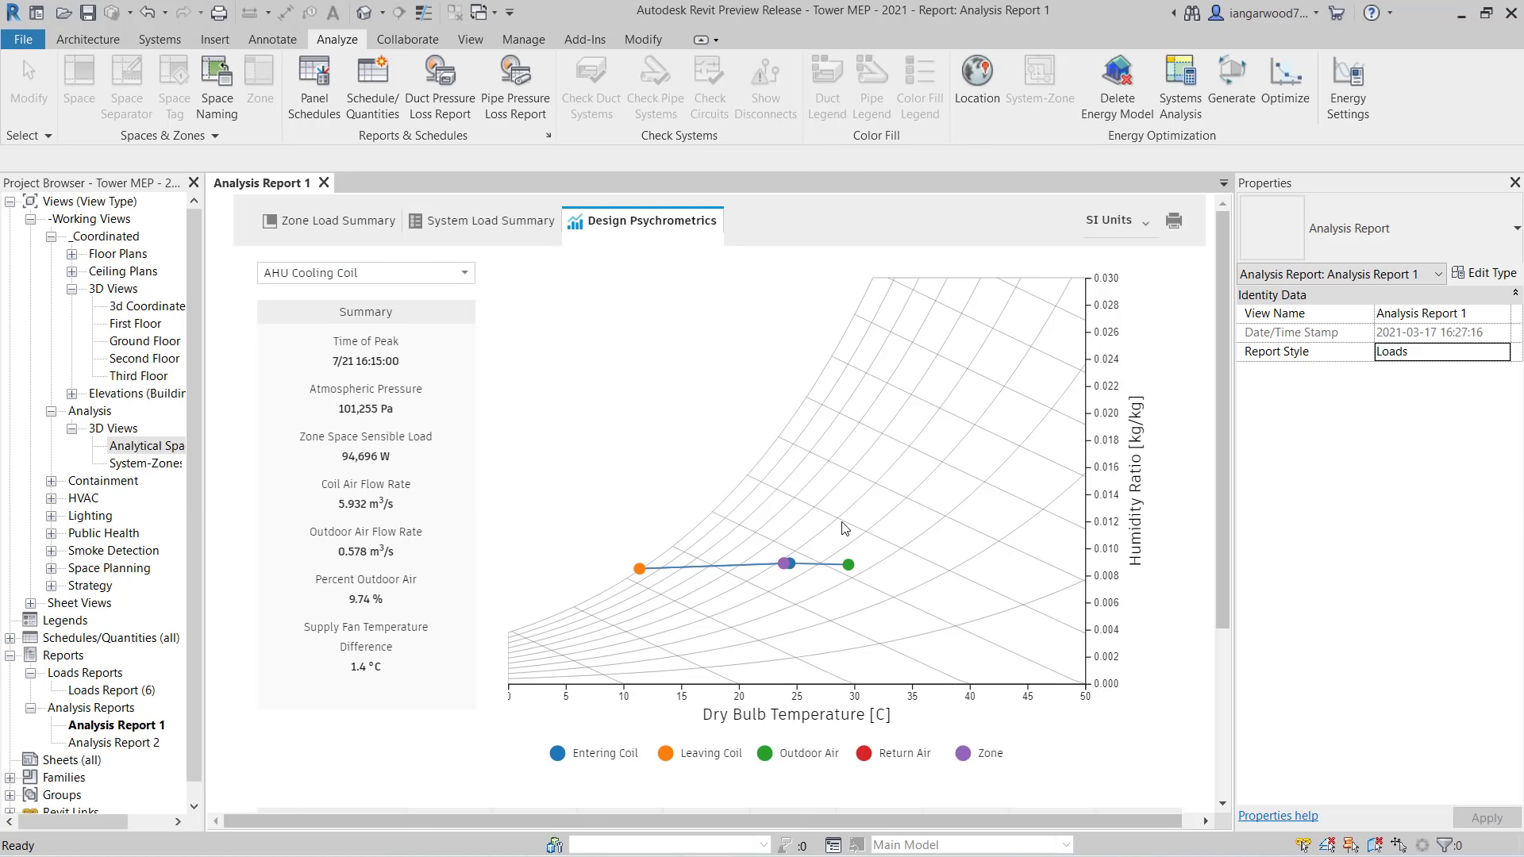
pyautogui.scroll(-3)
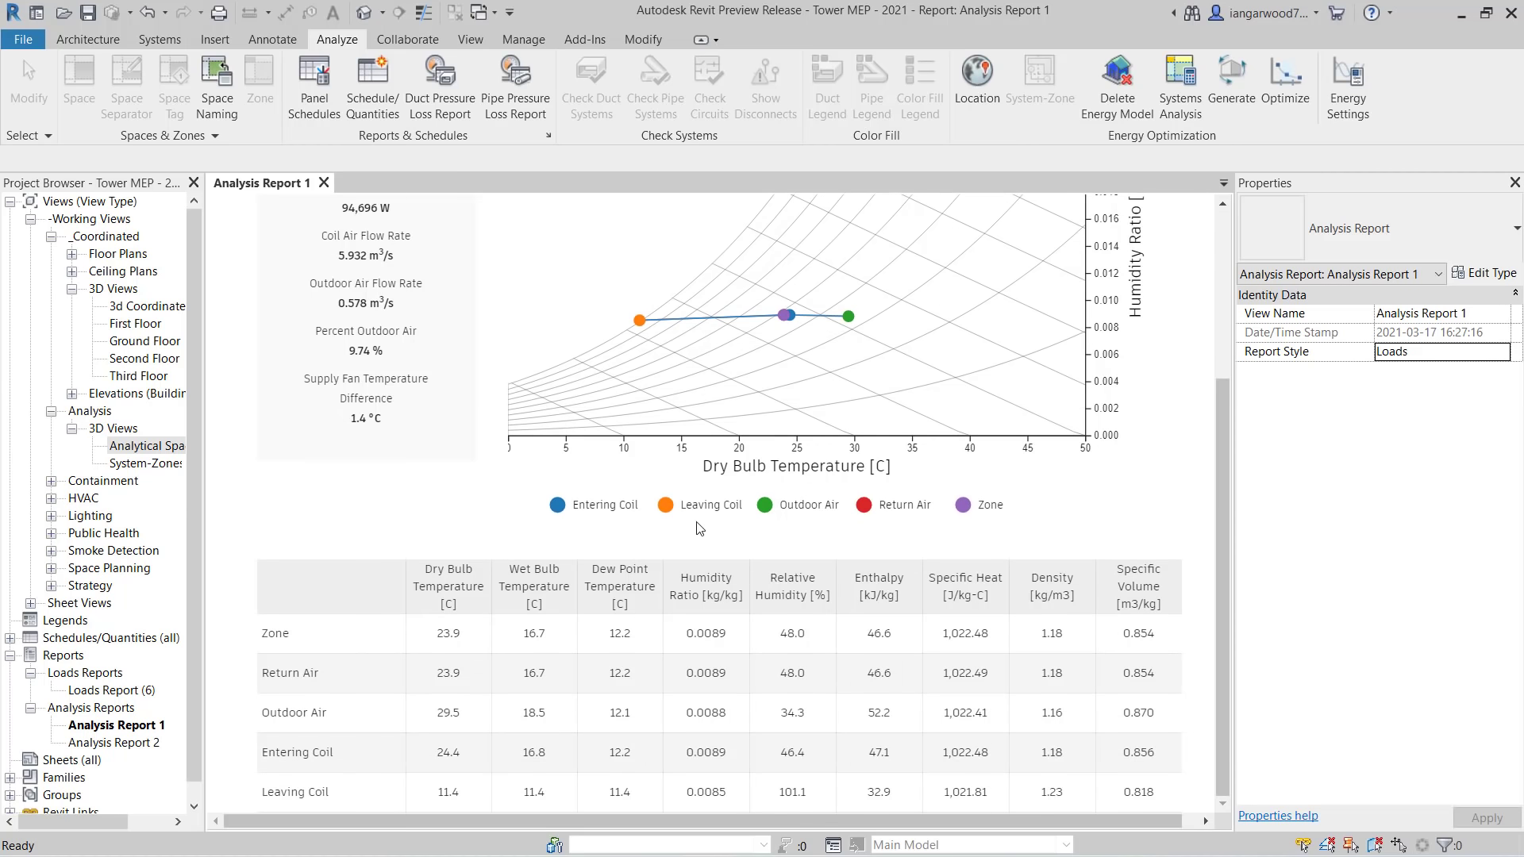
pyautogui.moveTo(594, 570)
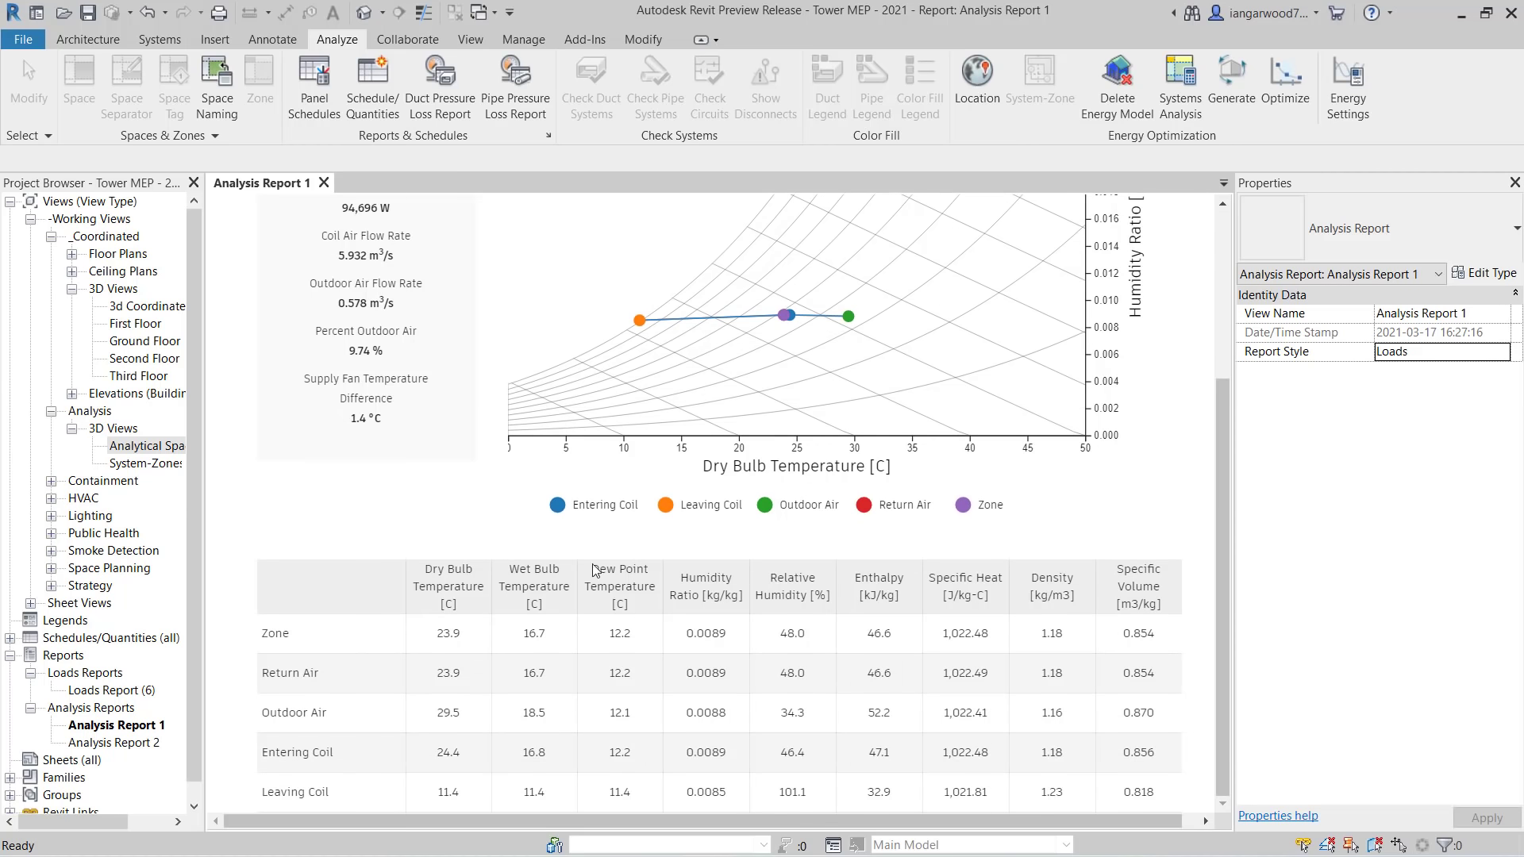
pyautogui.moveTo(954, 592)
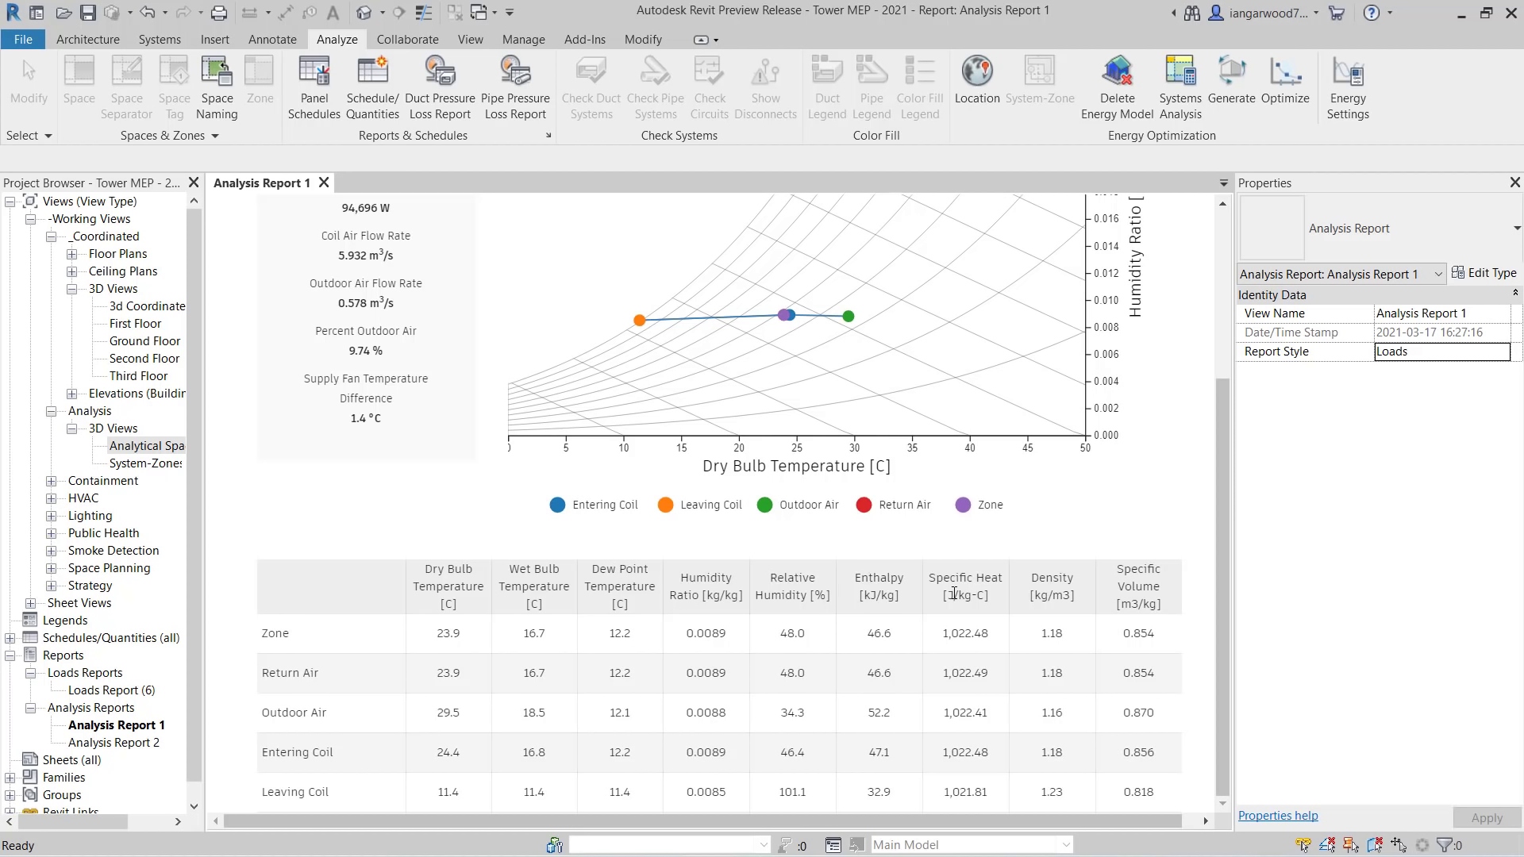
pyautogui.moveTo(1127, 587)
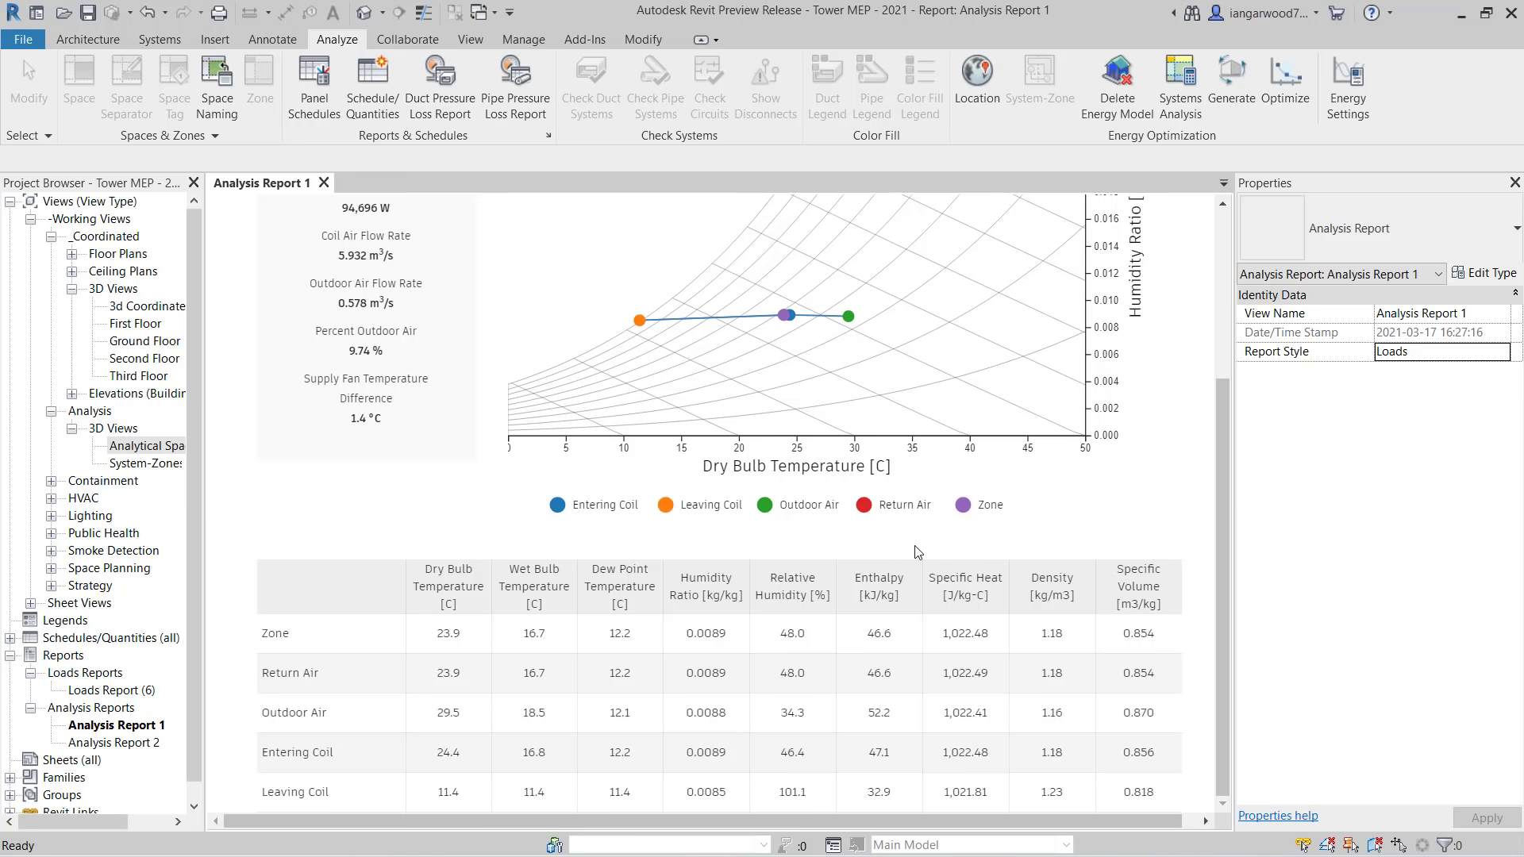
pyautogui.moveTo(1456, 322)
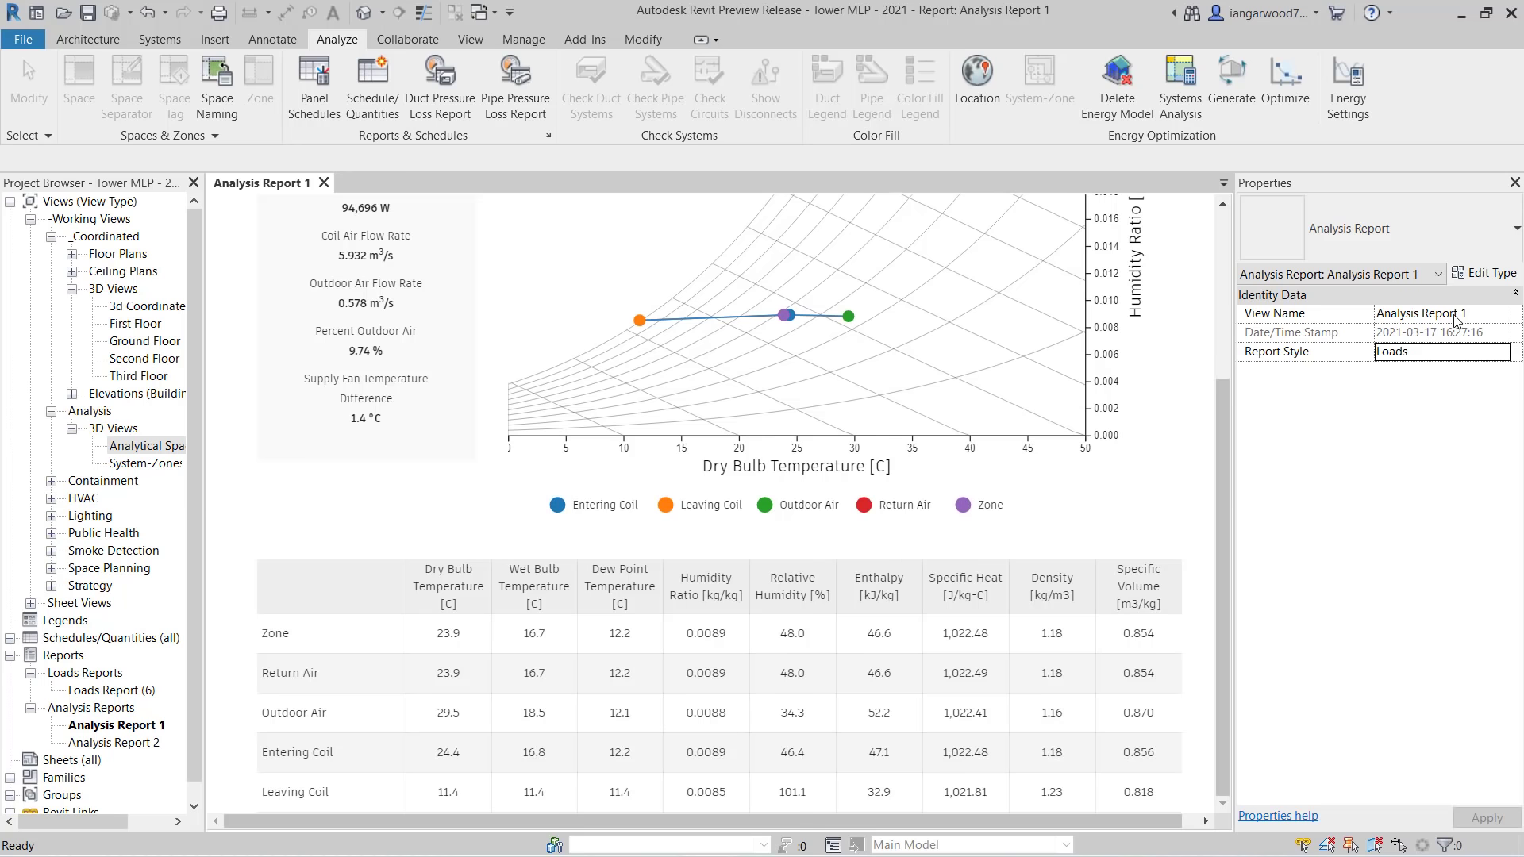
# - Bring Analysis Report 2 up in its own view tab
pyautogui.click(1513, 182)
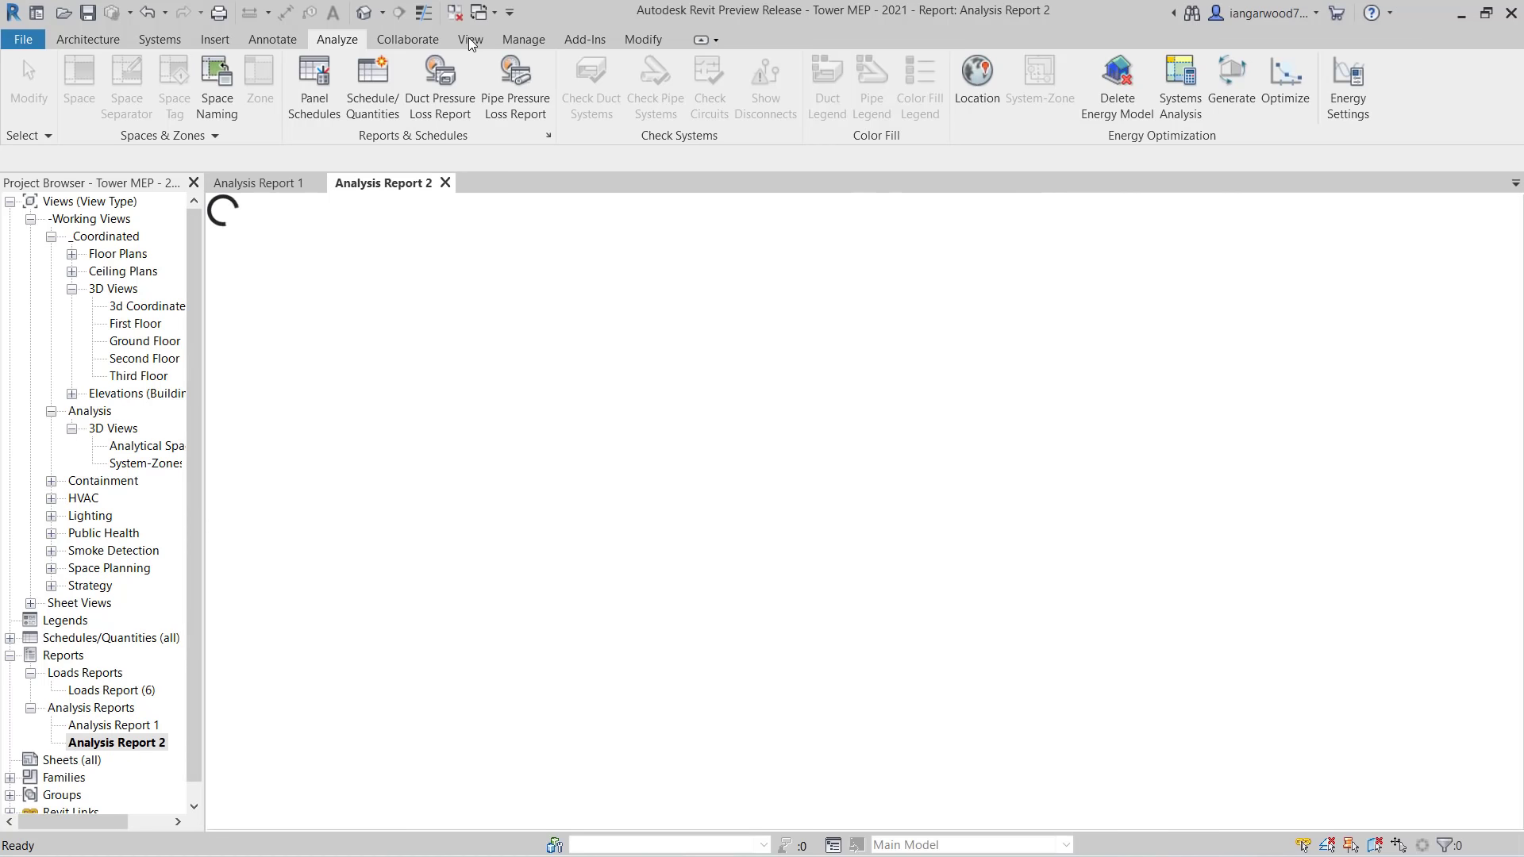
# - Tile Report 2 beside Report 1 and show its AHU cooling coil psychrometrics in SI units
pyautogui.click(470, 39)
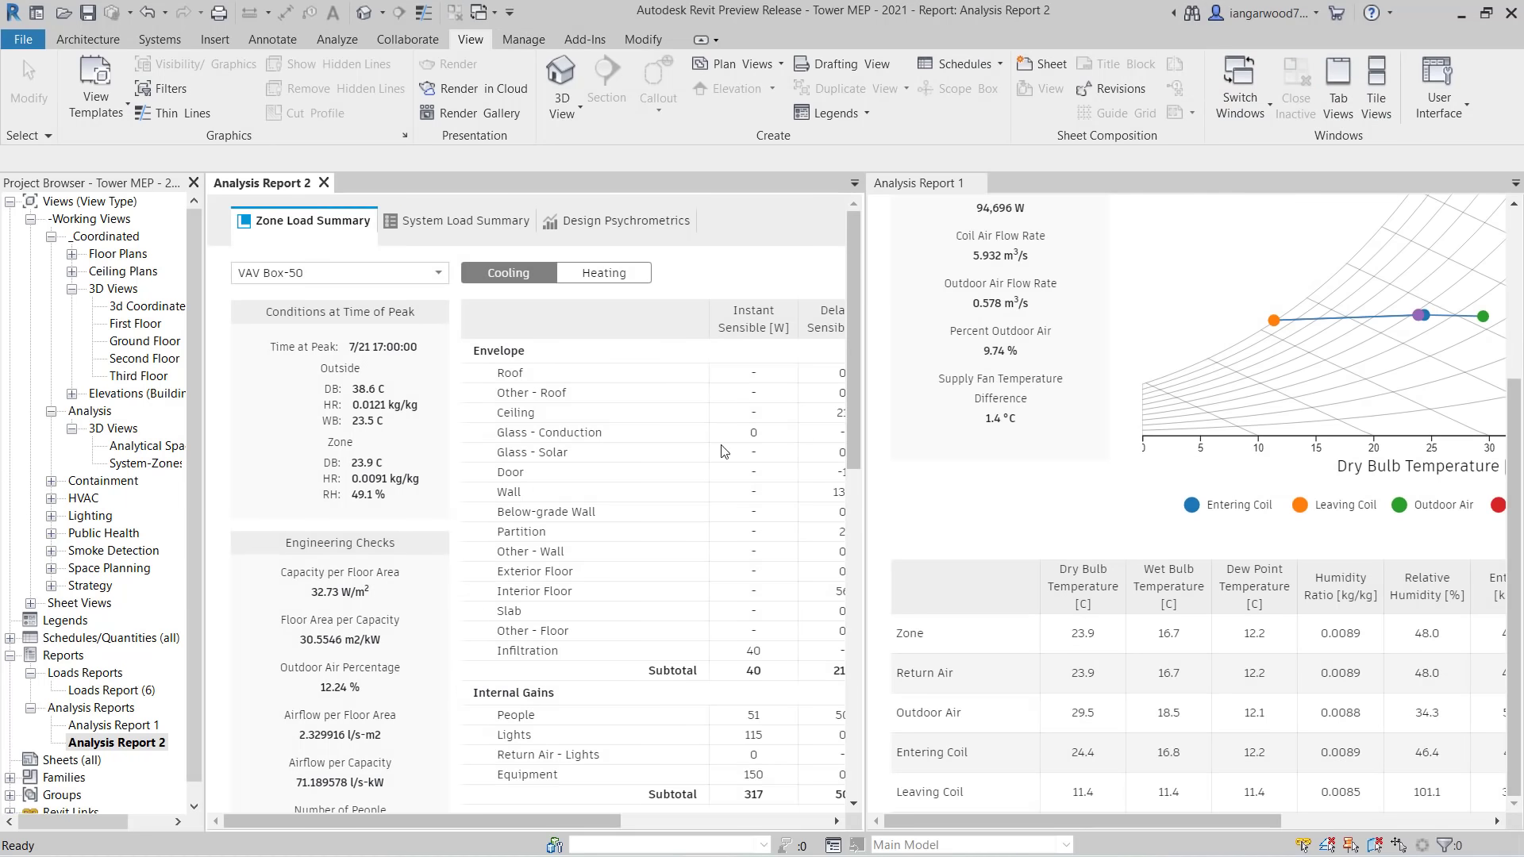
pyautogui.click(627, 221)
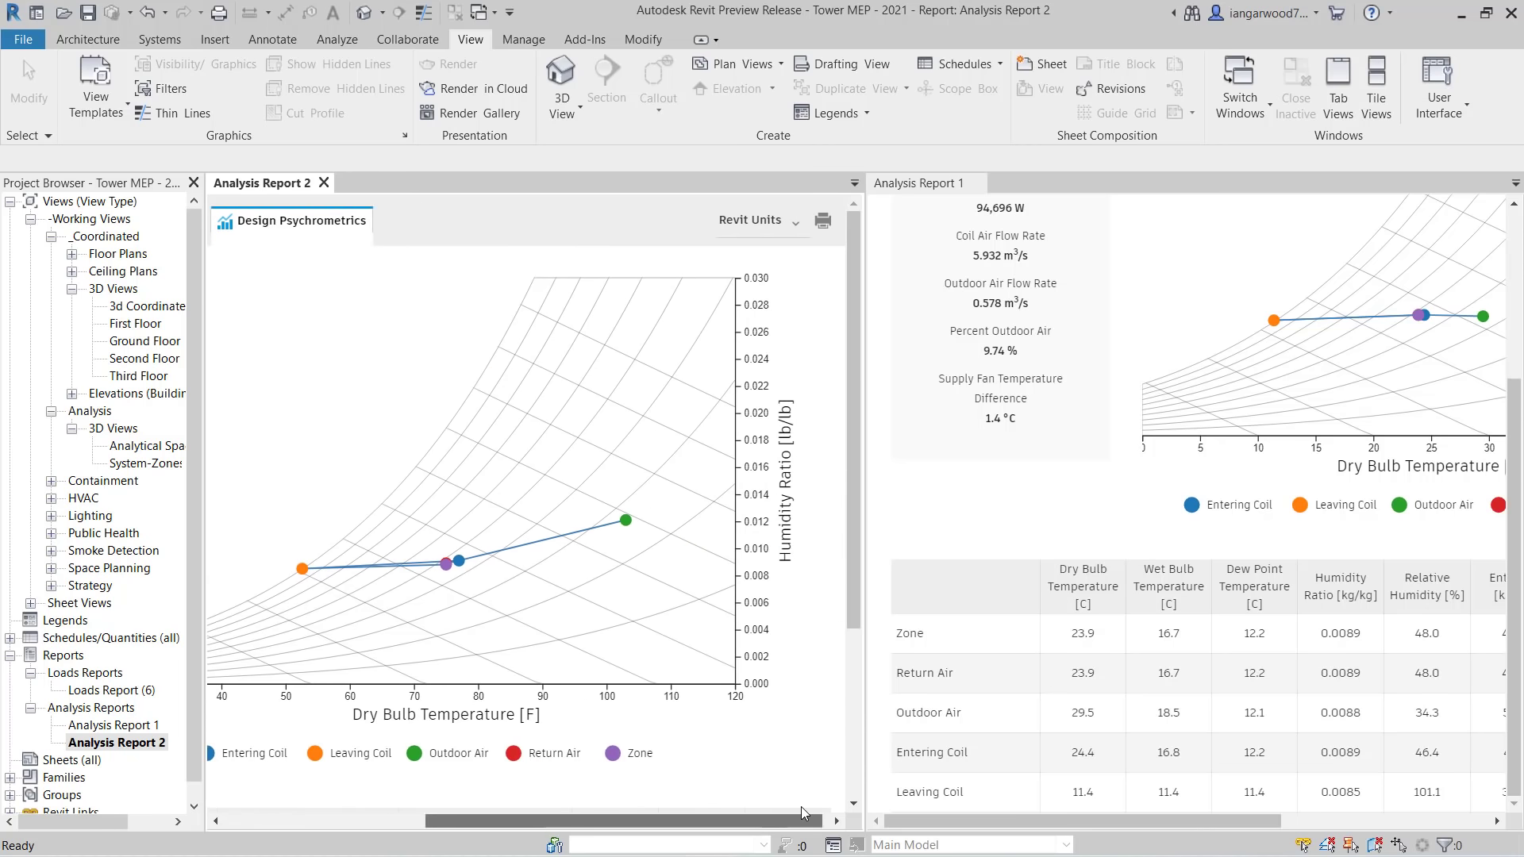
pyautogui.click(748, 221)
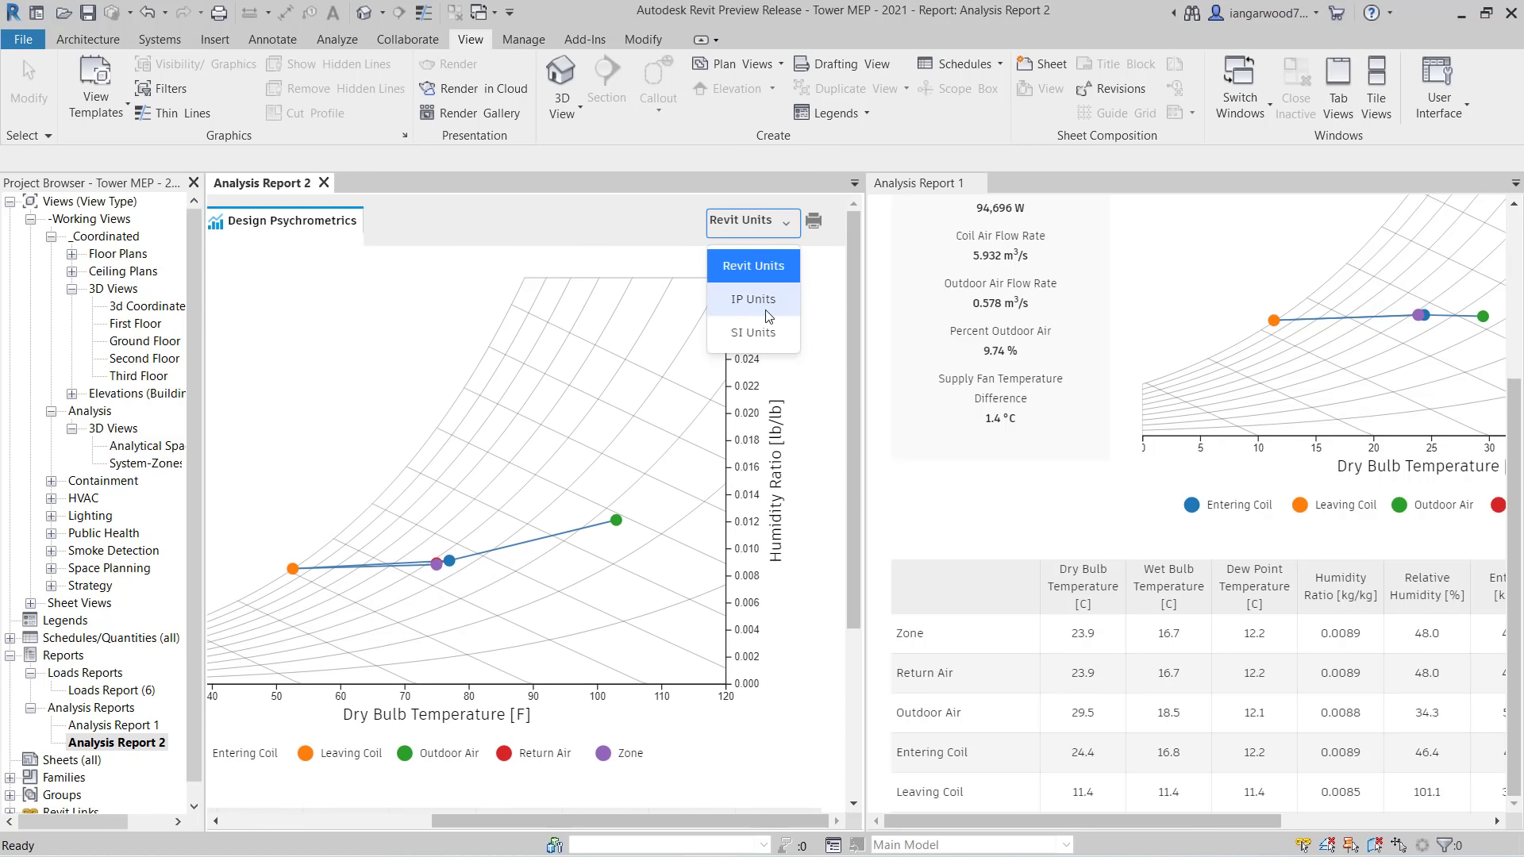
pyautogui.click(754, 332)
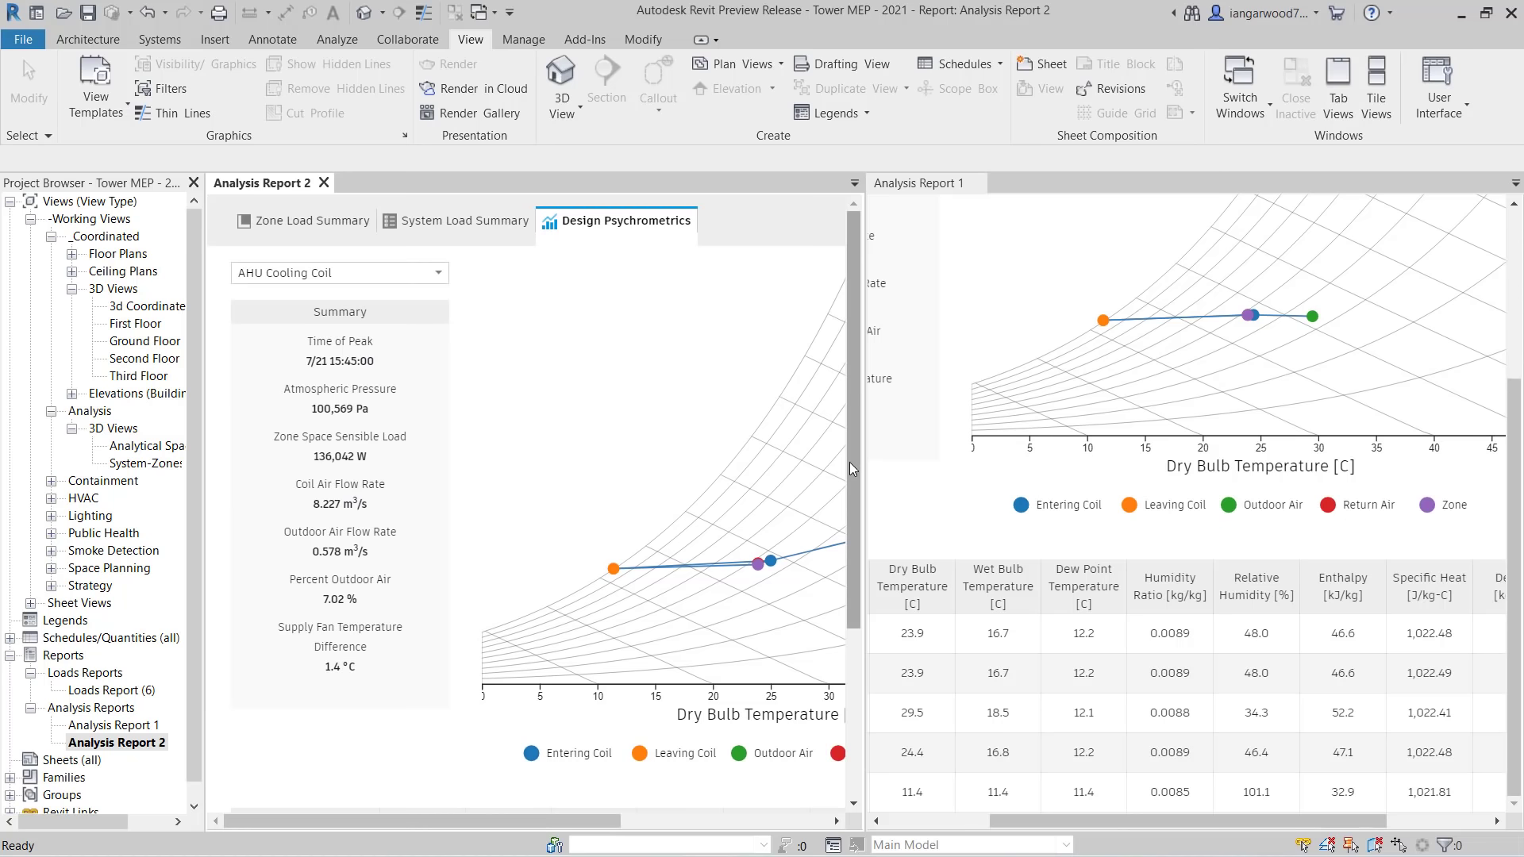
pyautogui.scroll(-3)
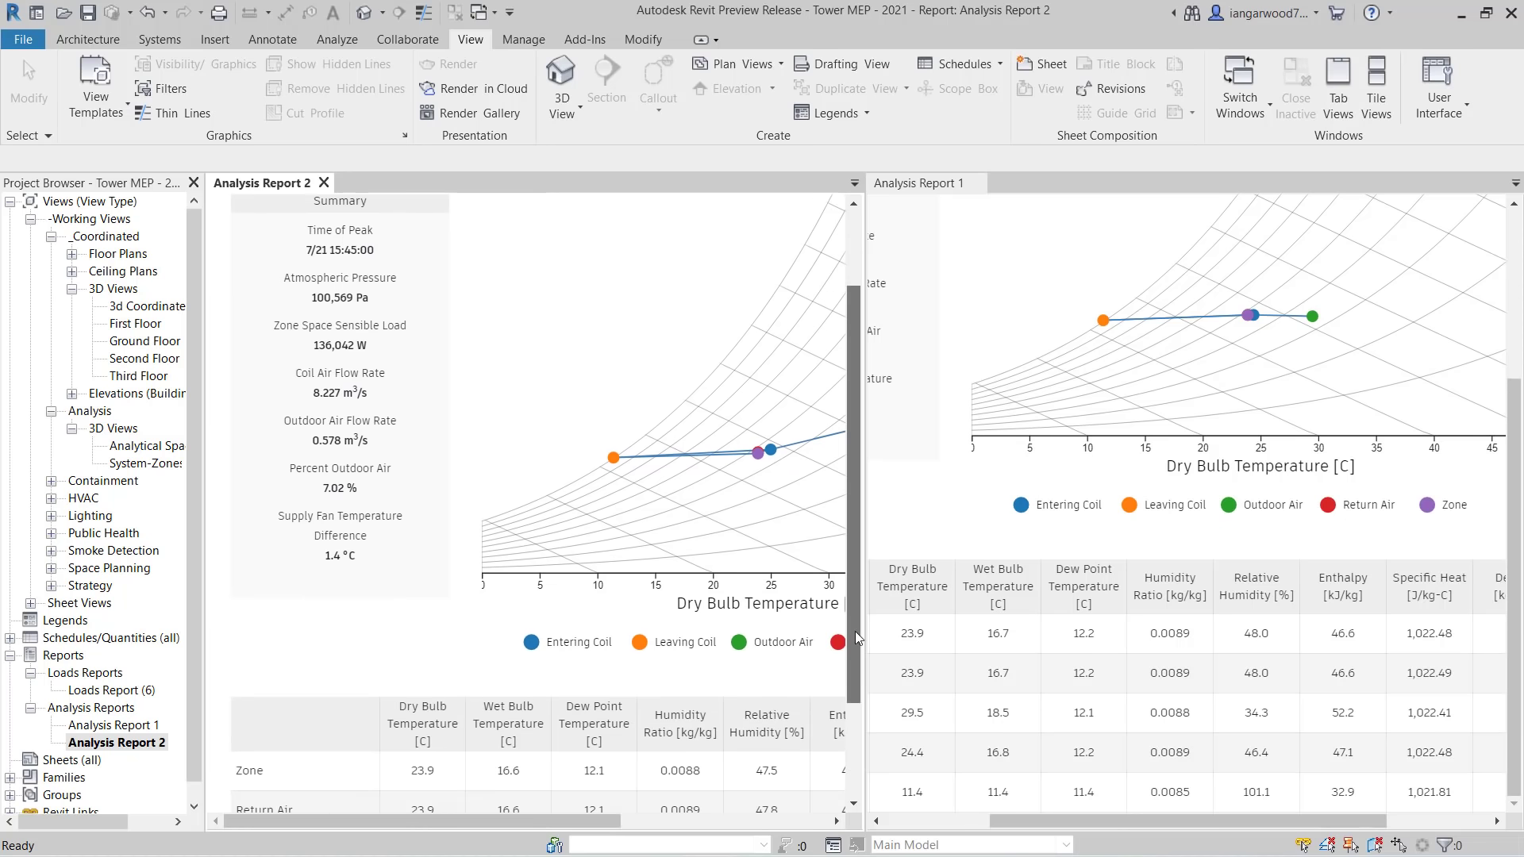